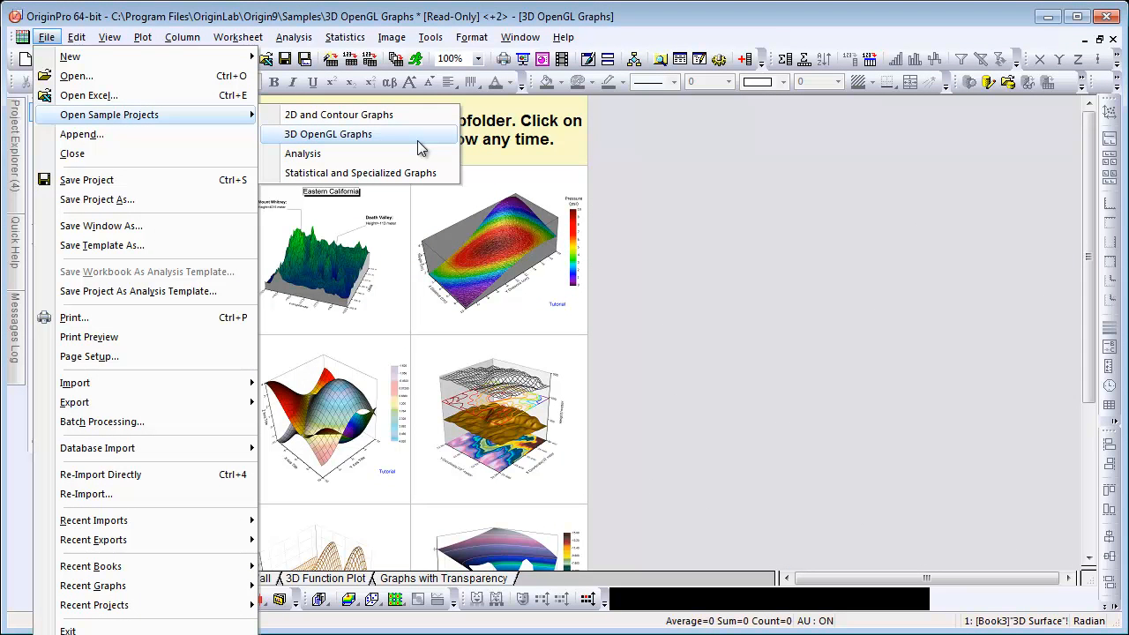
mouse_move(423, 146)
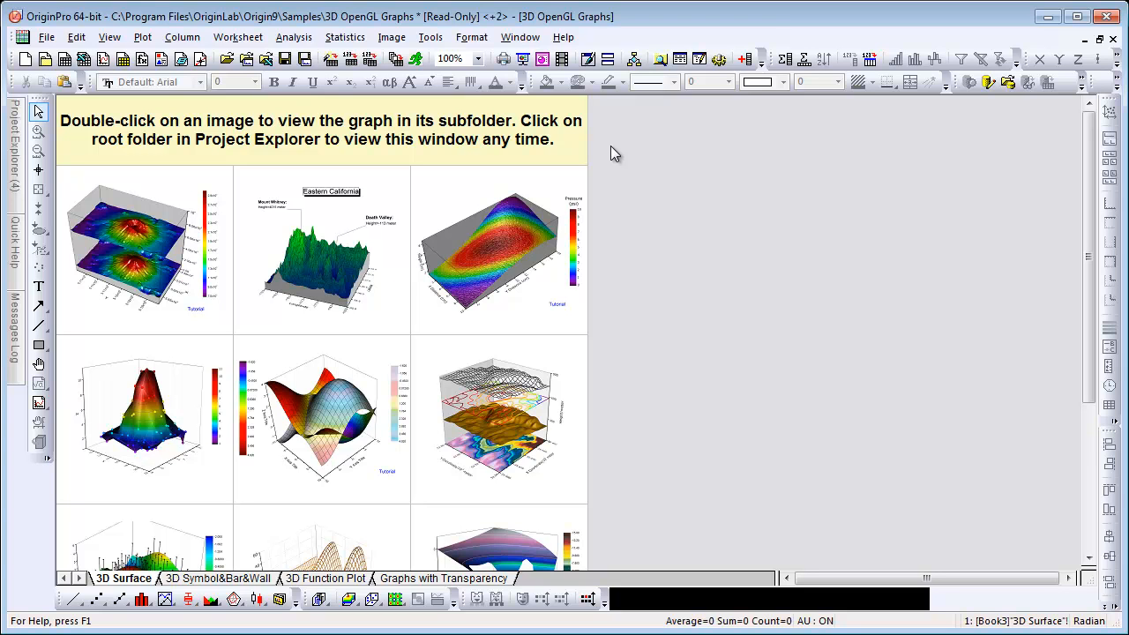
mouse_move(250, 584)
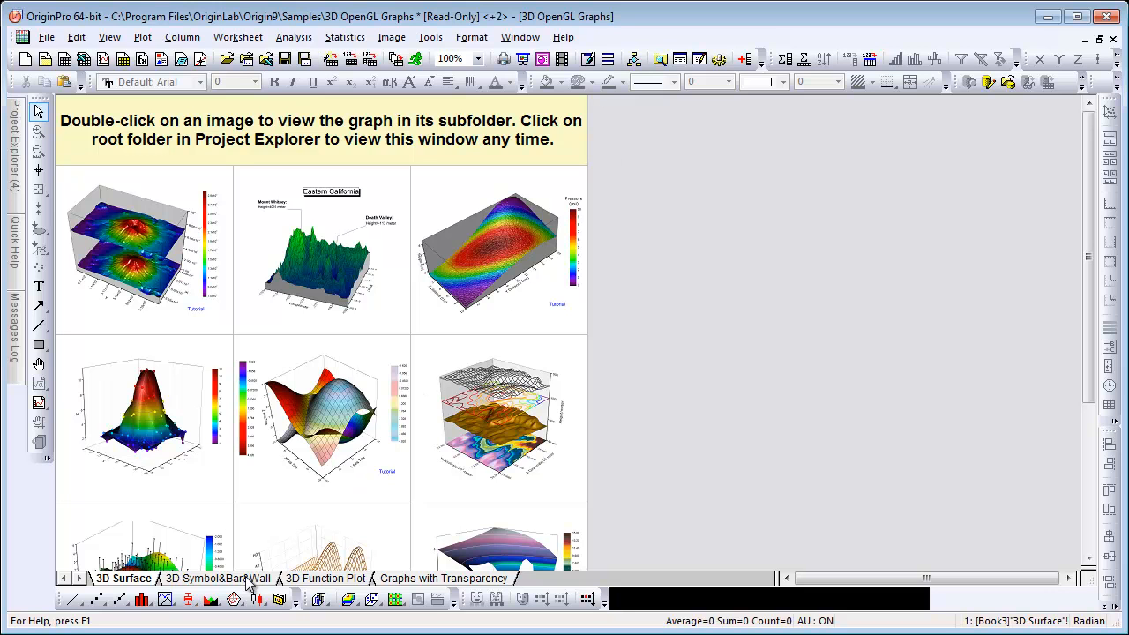
click(218, 578)
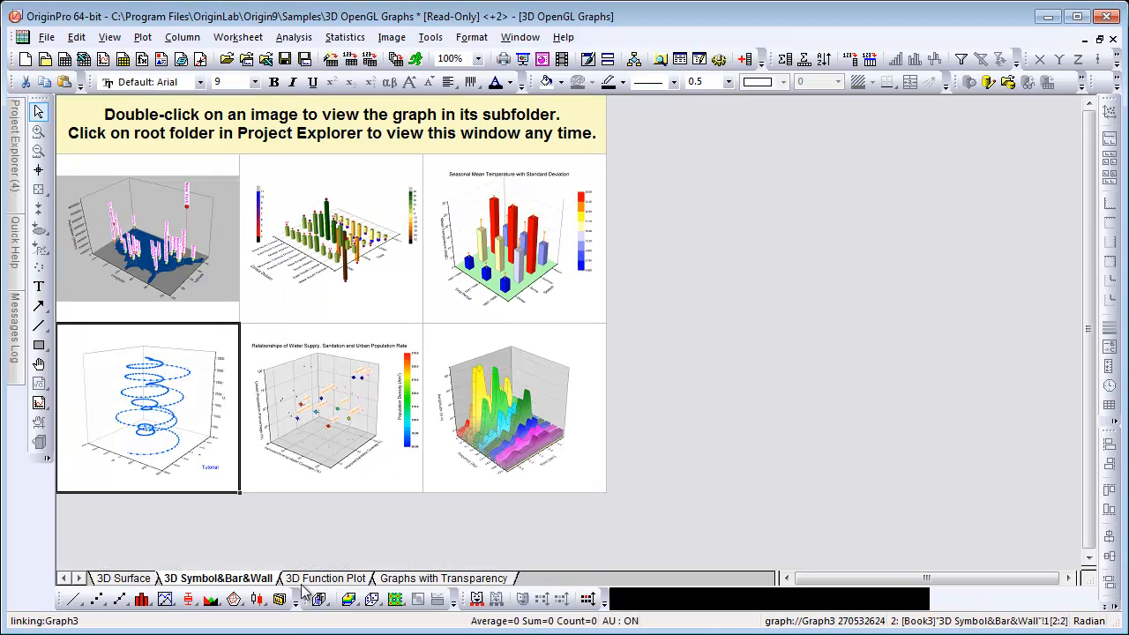
click(324, 577)
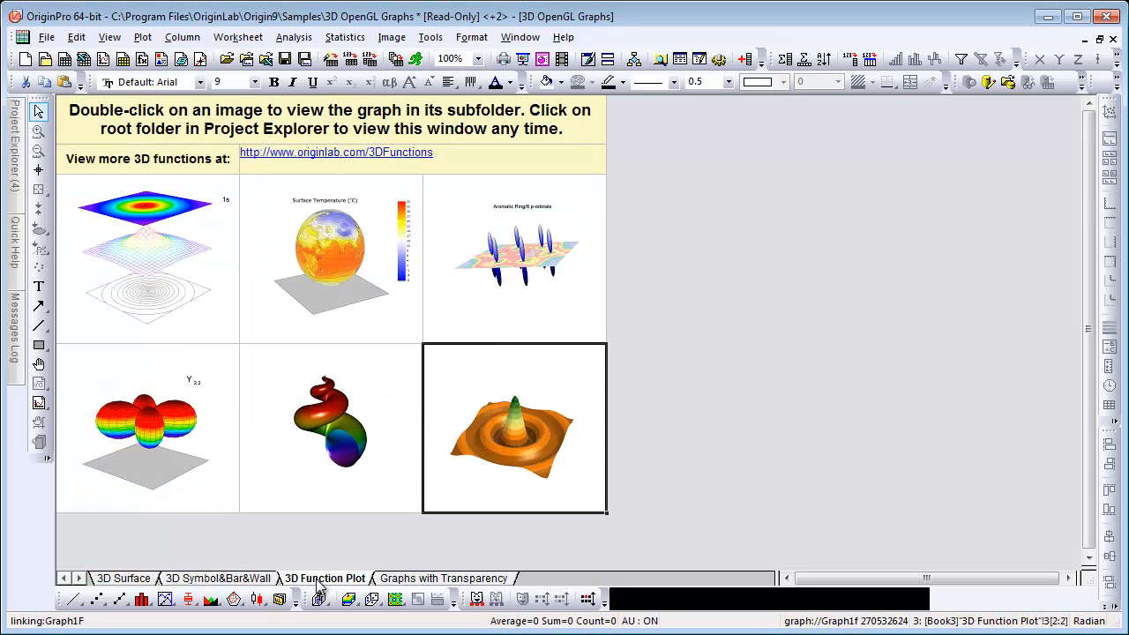
click(443, 577)
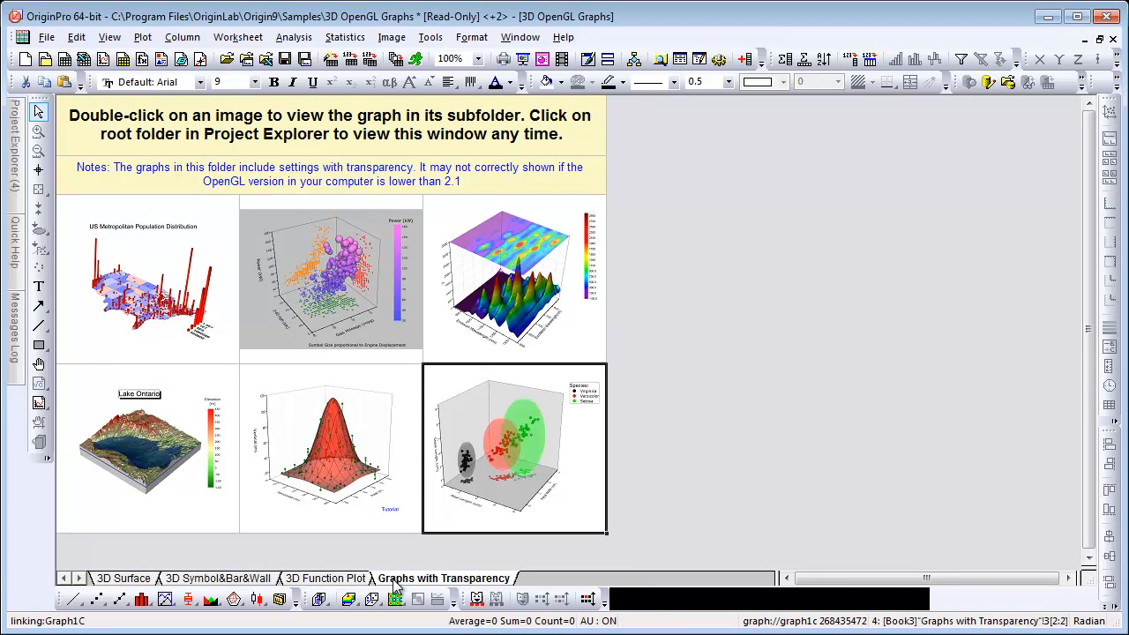
mouse_move(246, 582)
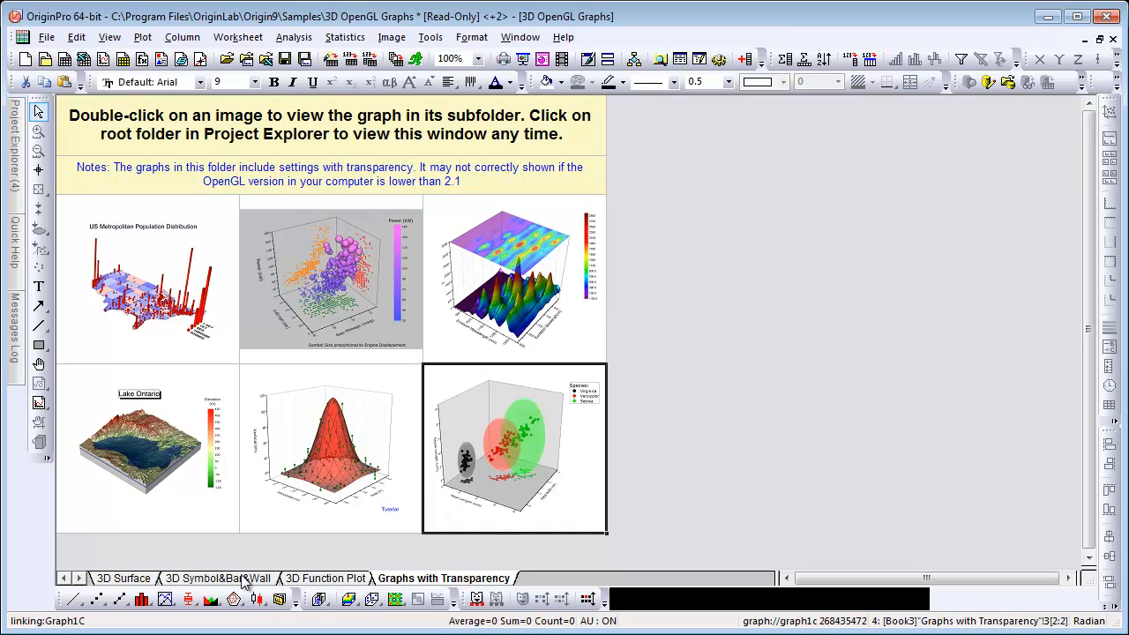
click(123, 578)
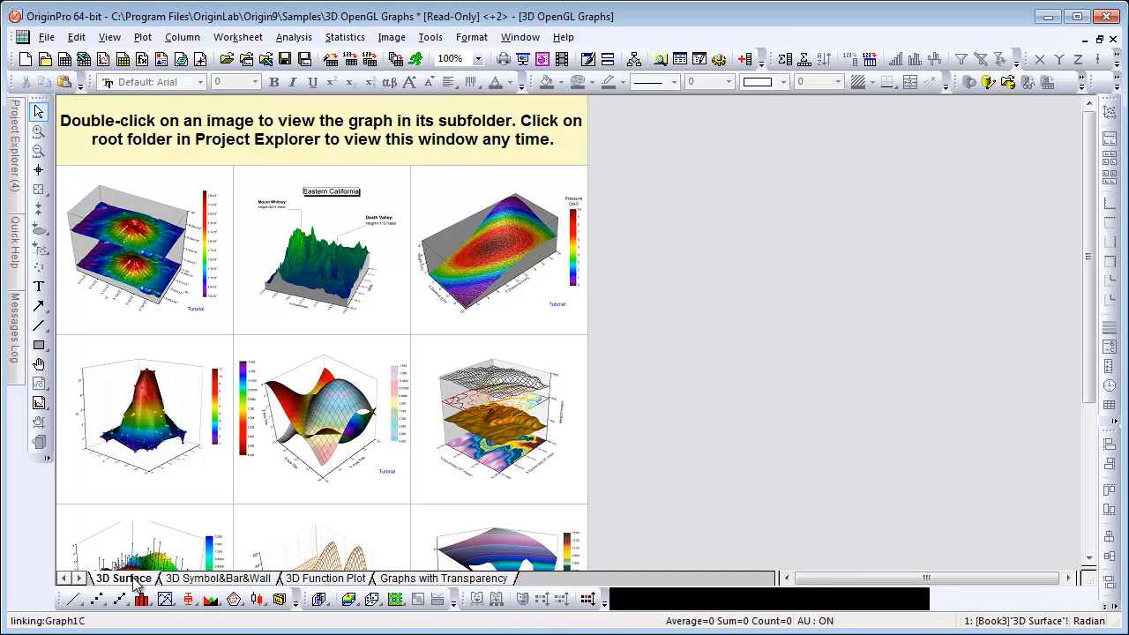
mouse_move(129, 474)
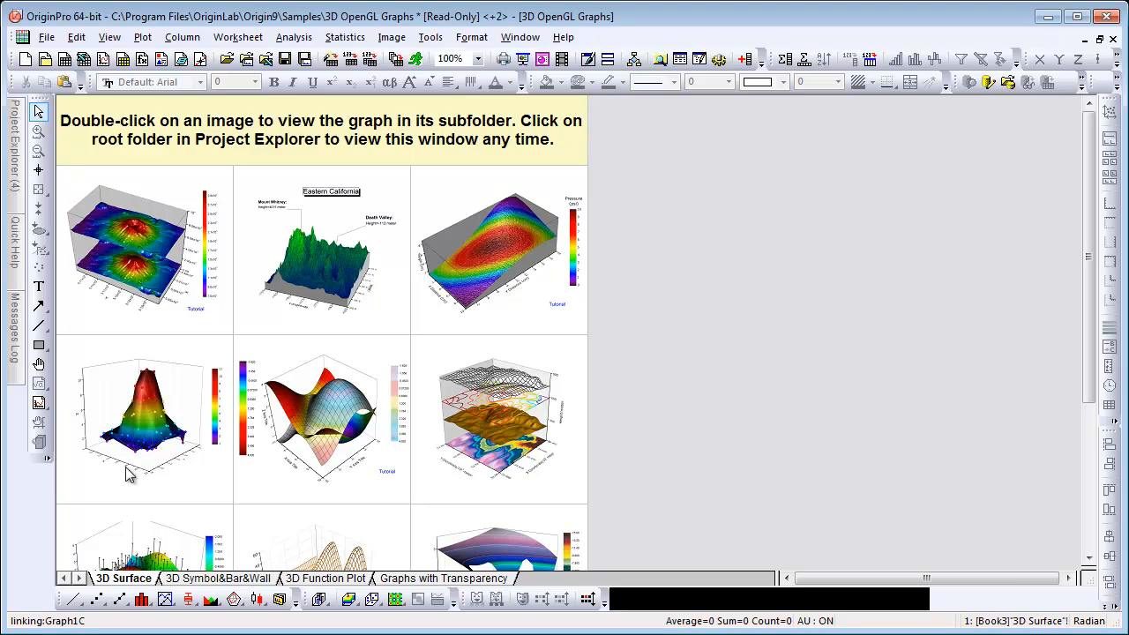
mouse_move(145, 260)
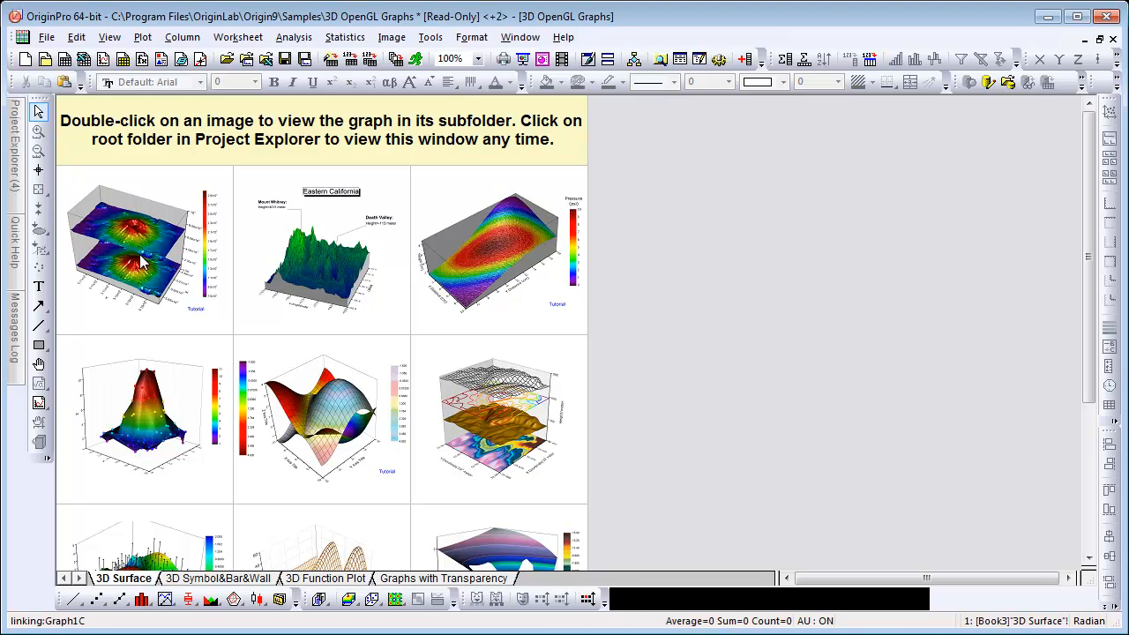
Open the stacked Mt St Helens before-and-after eruption surface sample from the gallery.
double_click(141, 256)
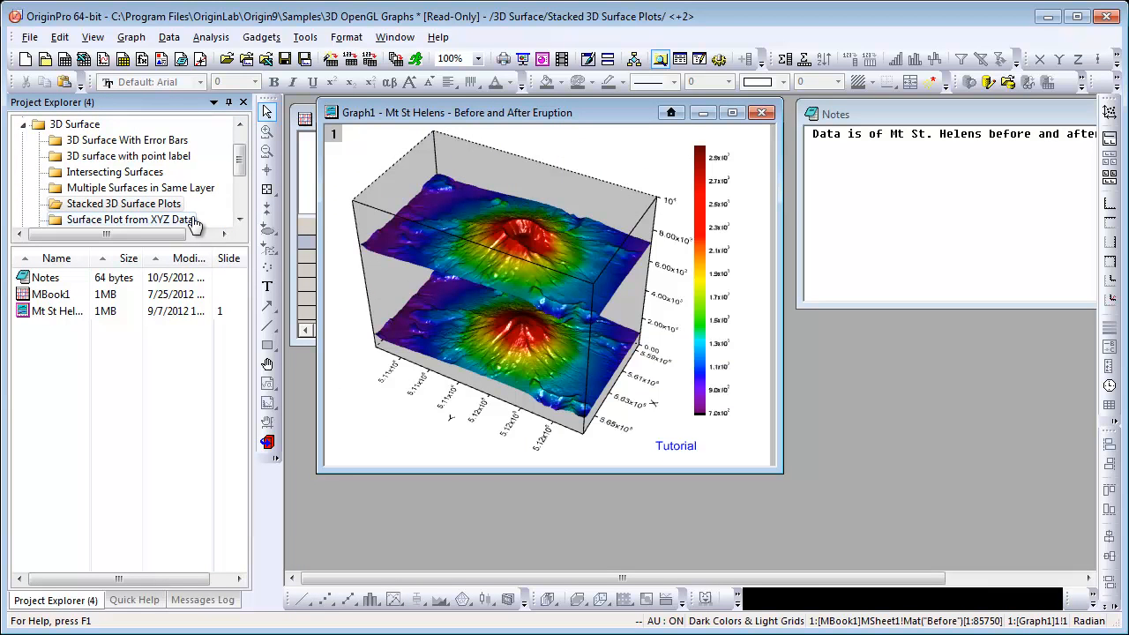
mouse_move(246, 219)
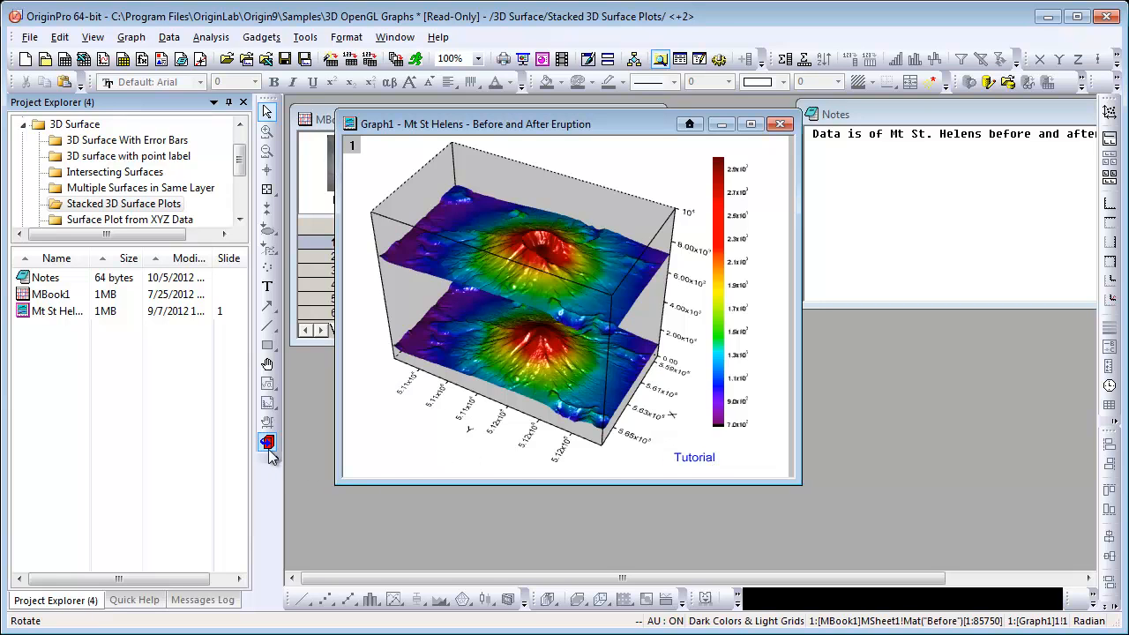
mouse_move(267, 442)
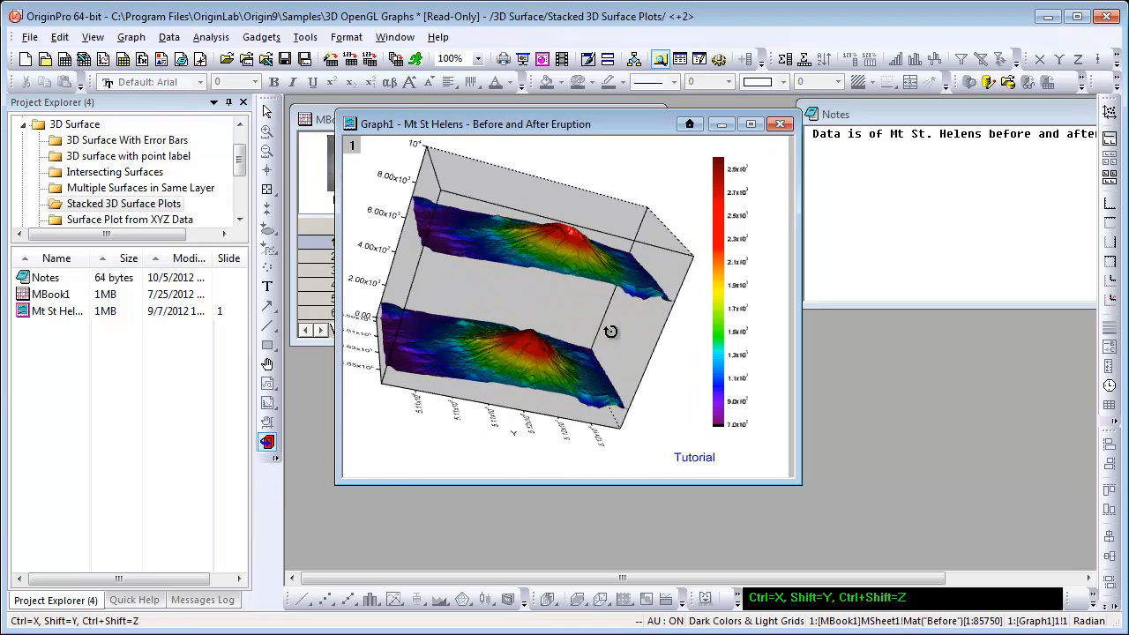
Rotate the Mt St Helens surfaces to steep, top-down and side-on views, then return to the root gallery.
drag(611, 330, 505, 182)
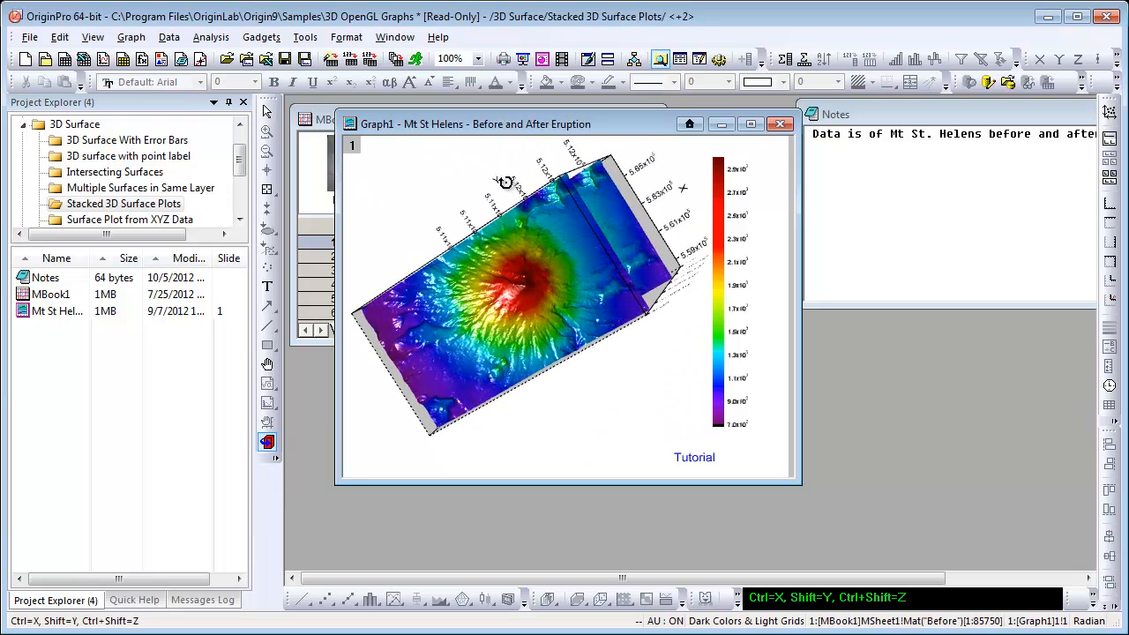
drag(507, 181, 657, 300)
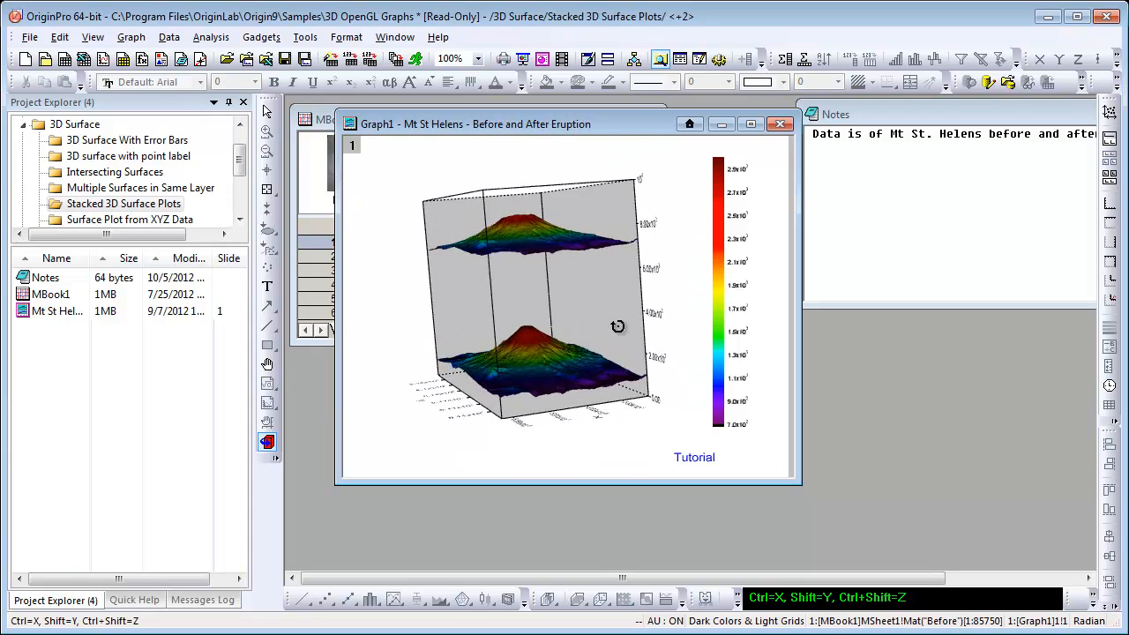
drag(617, 326, 666, 384)
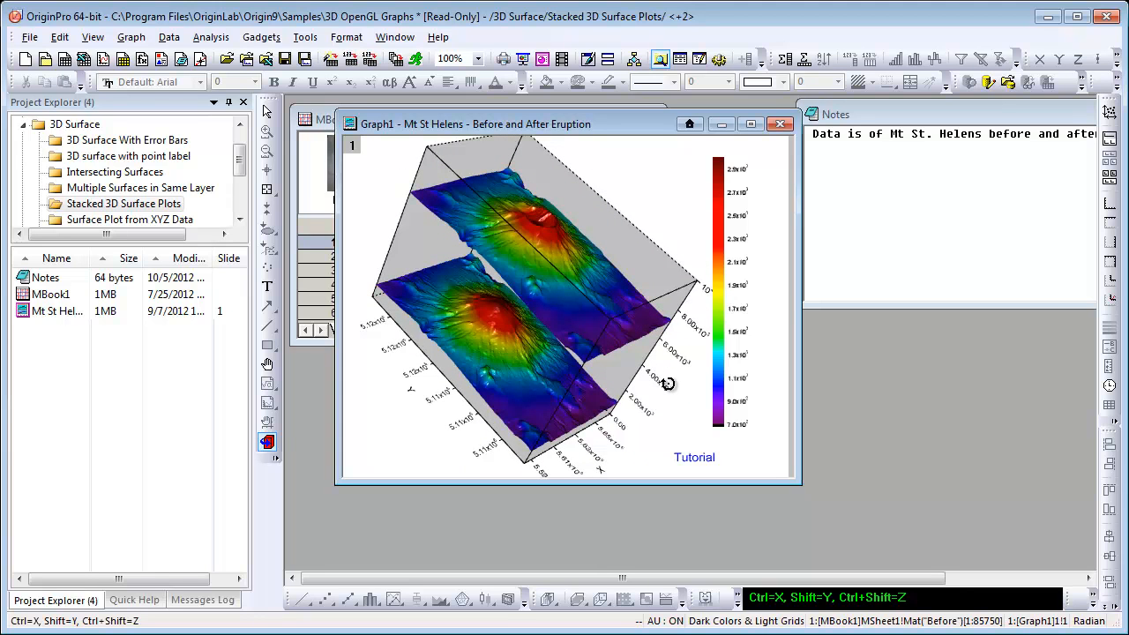
mouse_move(697, 142)
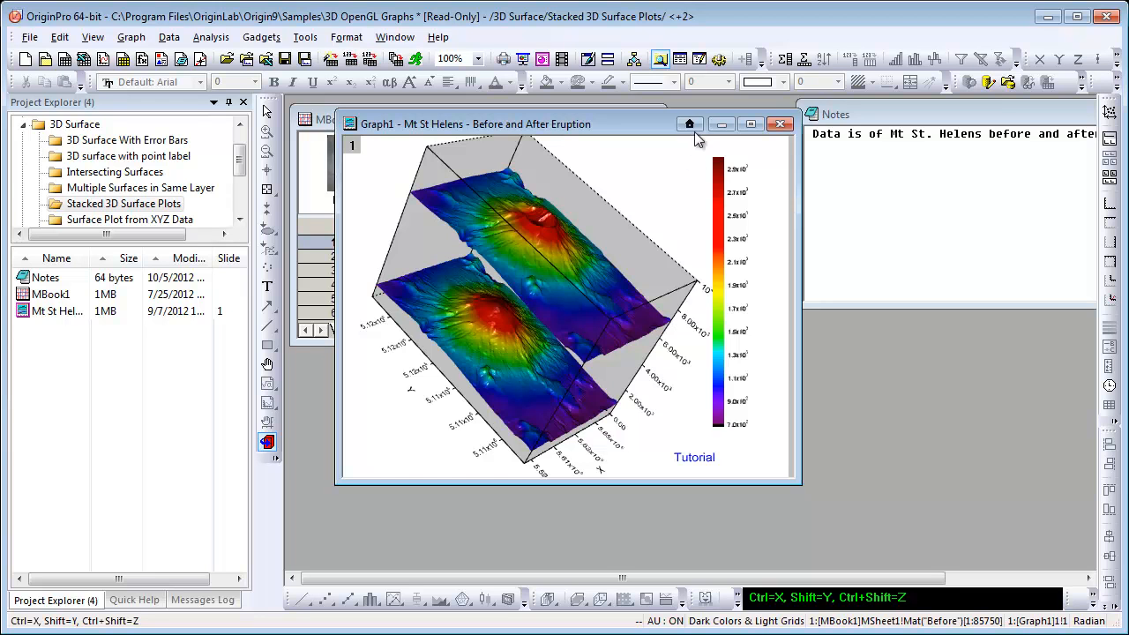
mouse_move(690, 124)
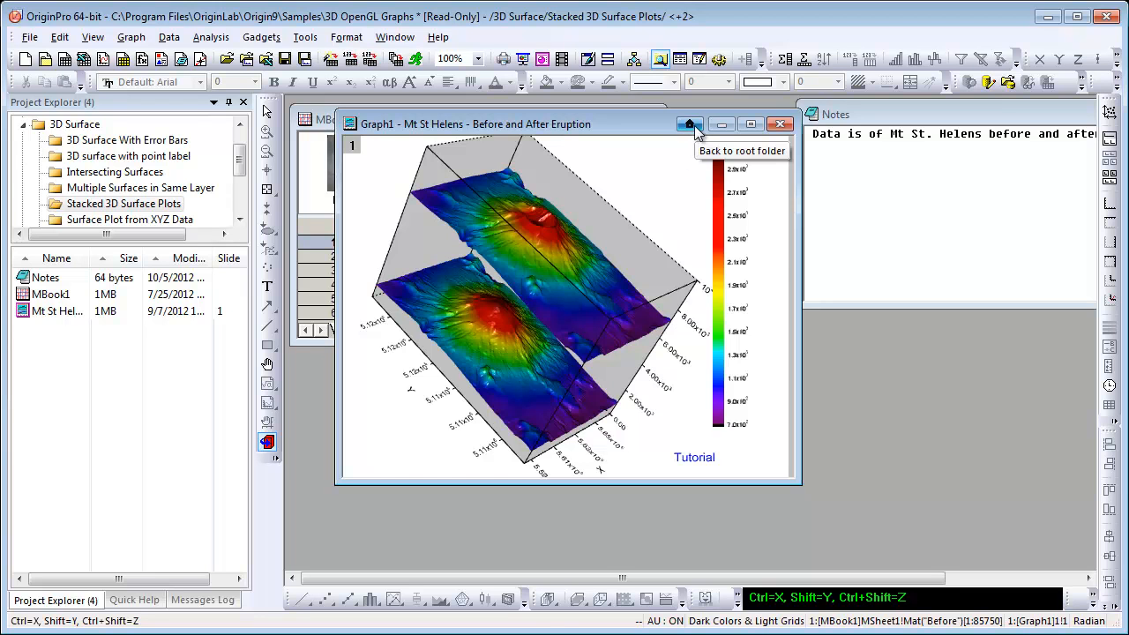
click(690, 124)
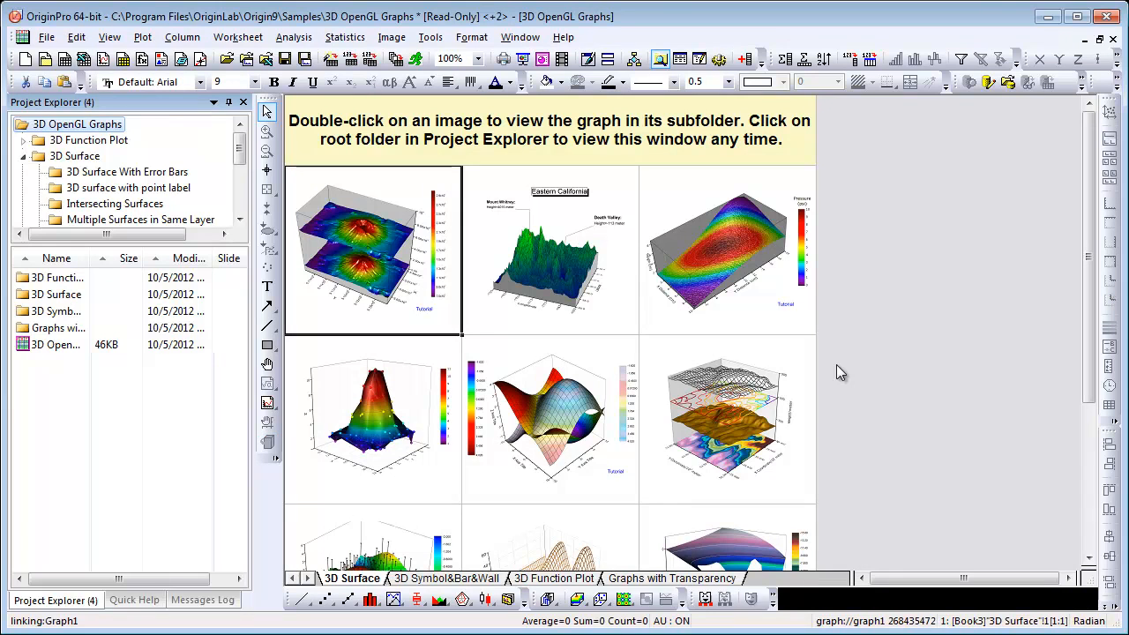
mouse_move(745, 426)
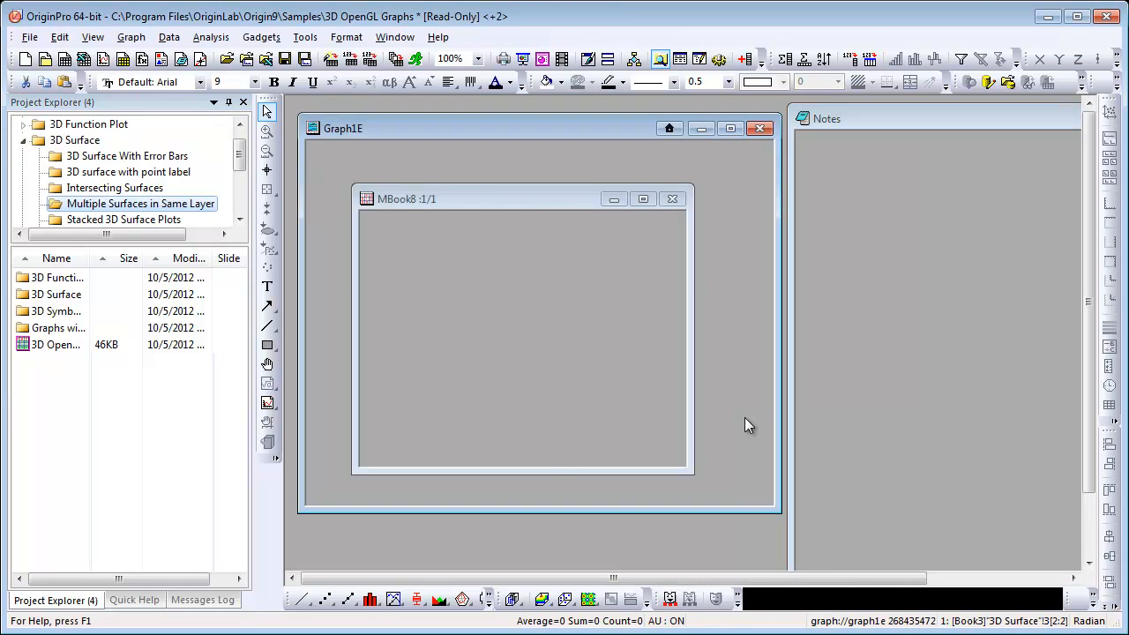
double_click(139, 203)
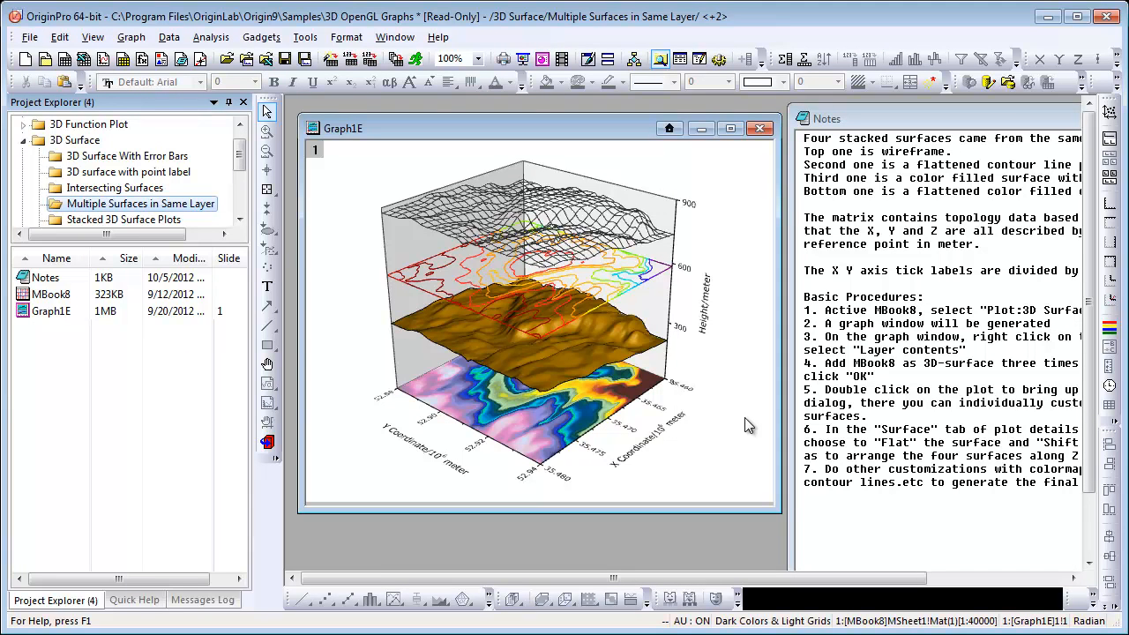
mouse_move(716, 480)
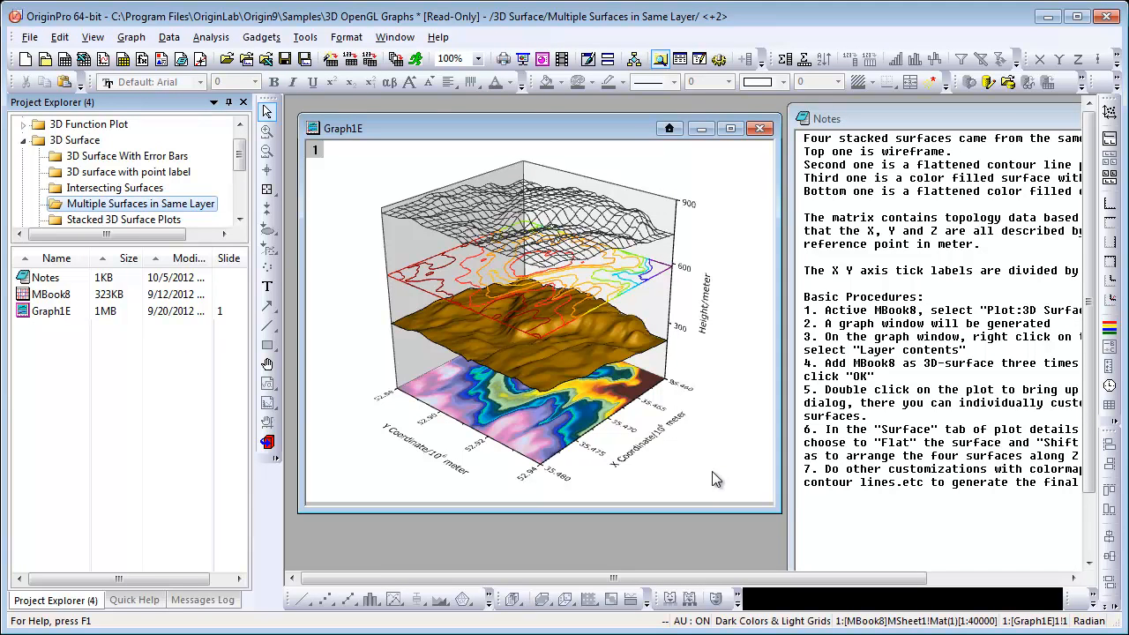
mouse_move(918, 128)
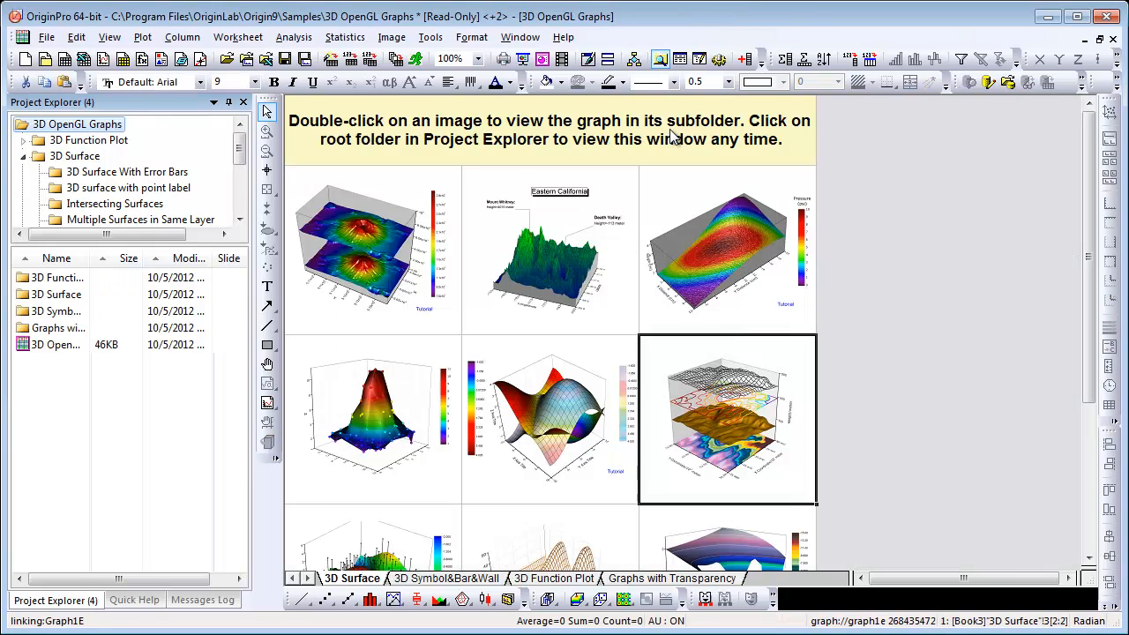
mouse_move(604, 530)
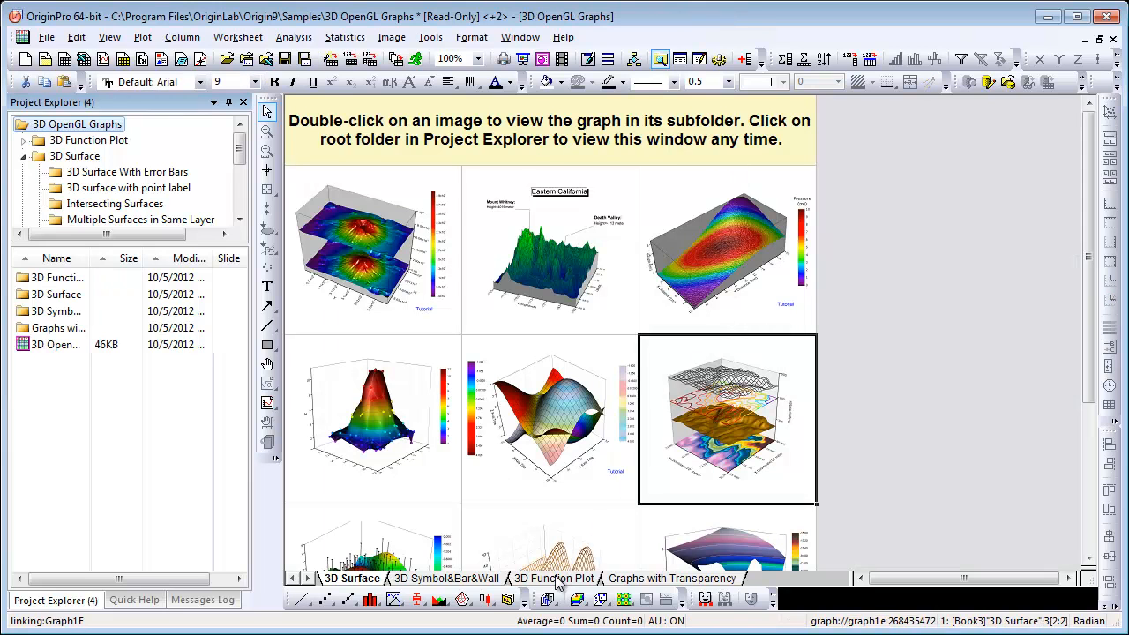
Show the 3D Function Plot page of sample graphs.
click(553, 578)
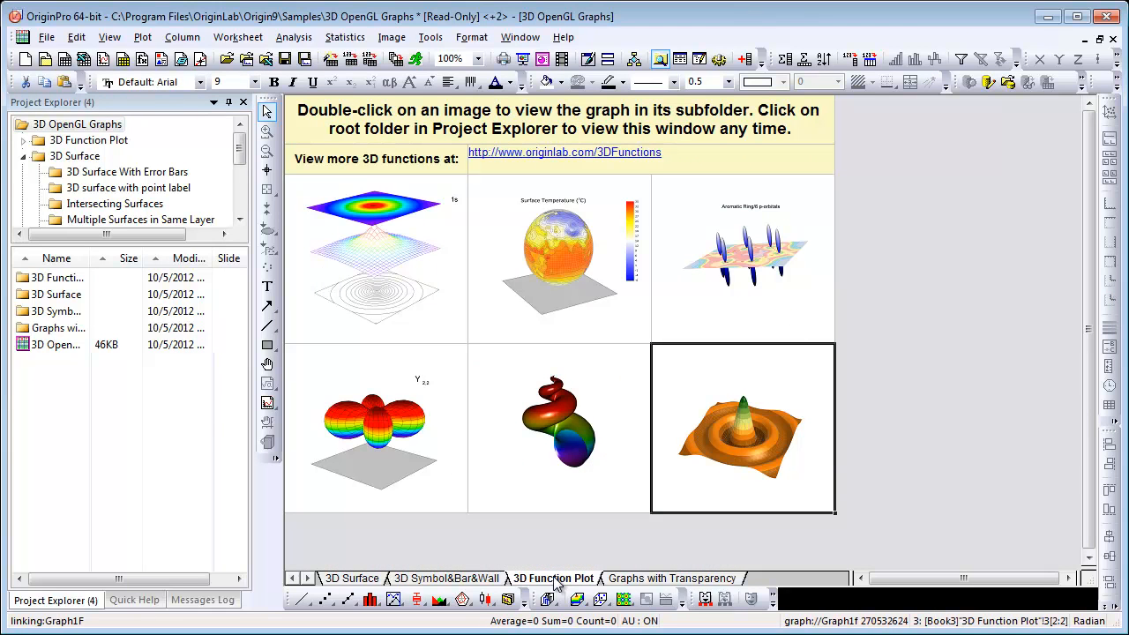
mouse_move(603, 170)
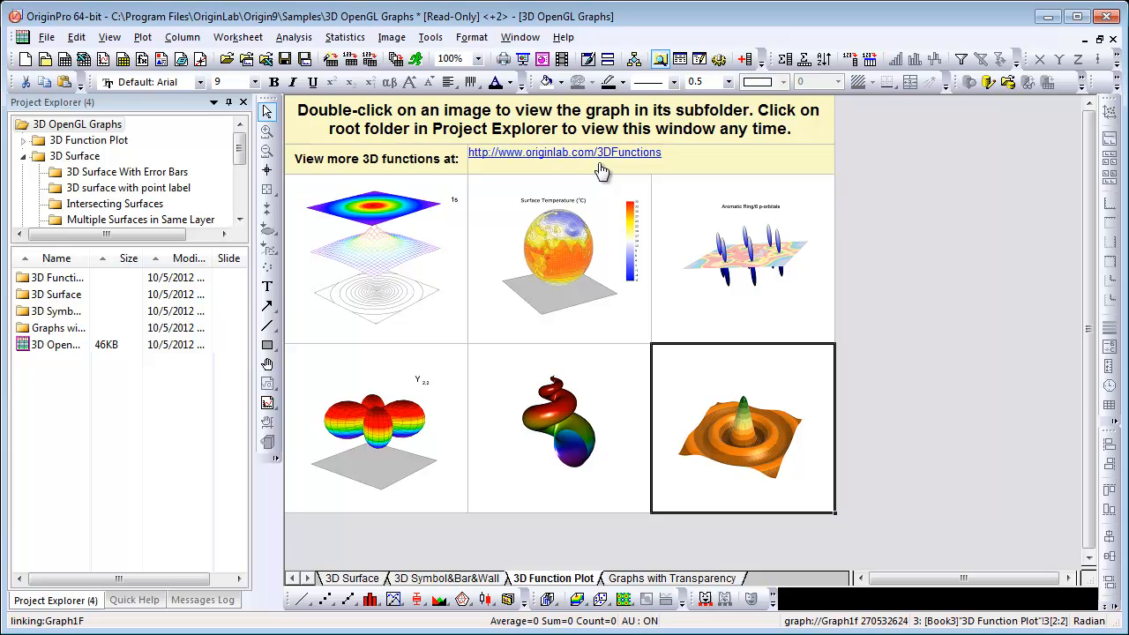
mouse_move(589, 421)
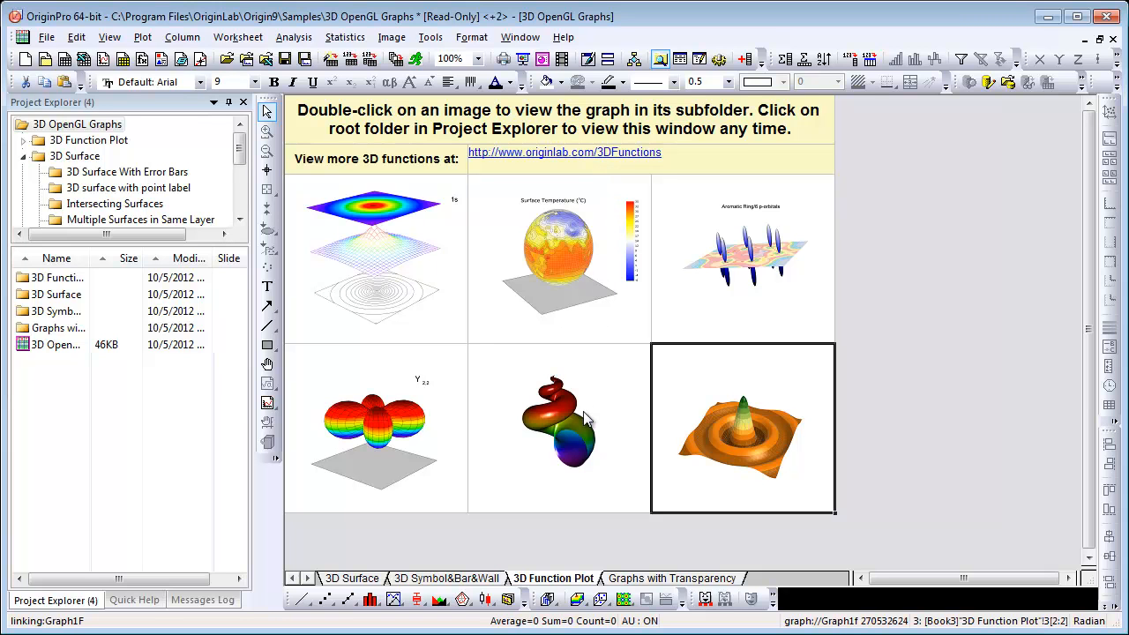
Open the spiral shell Parametric Surfaces and Functions sample.
double_click(557, 423)
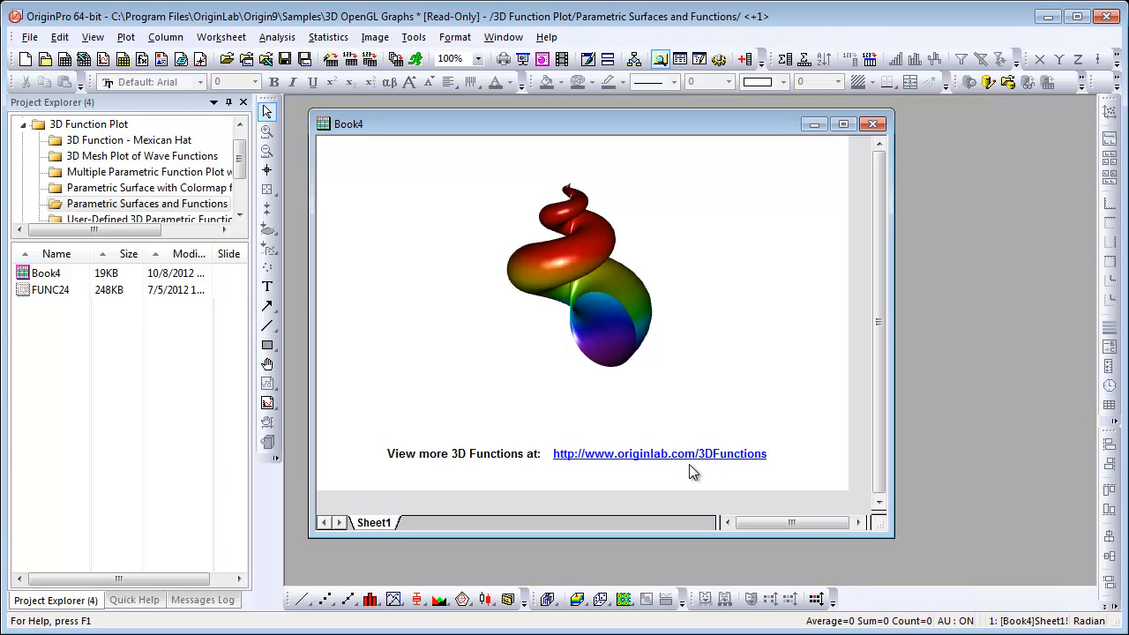
mouse_move(731, 362)
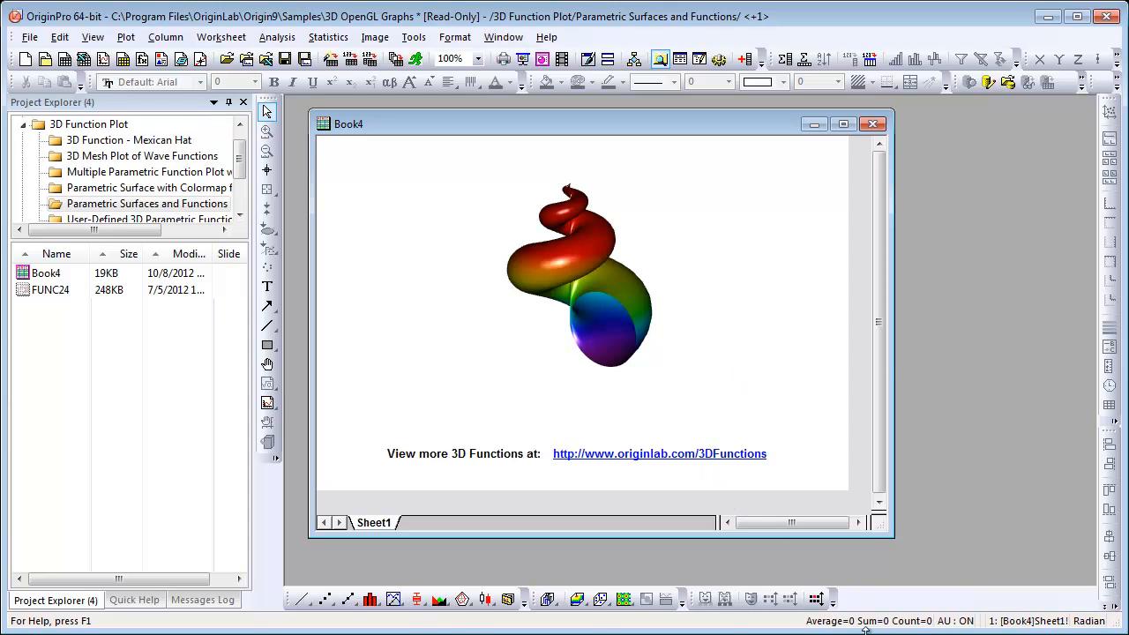
Follow the originlab.com/3DFunctions link and enlarge the Spindle Torus image.
click(659, 454)
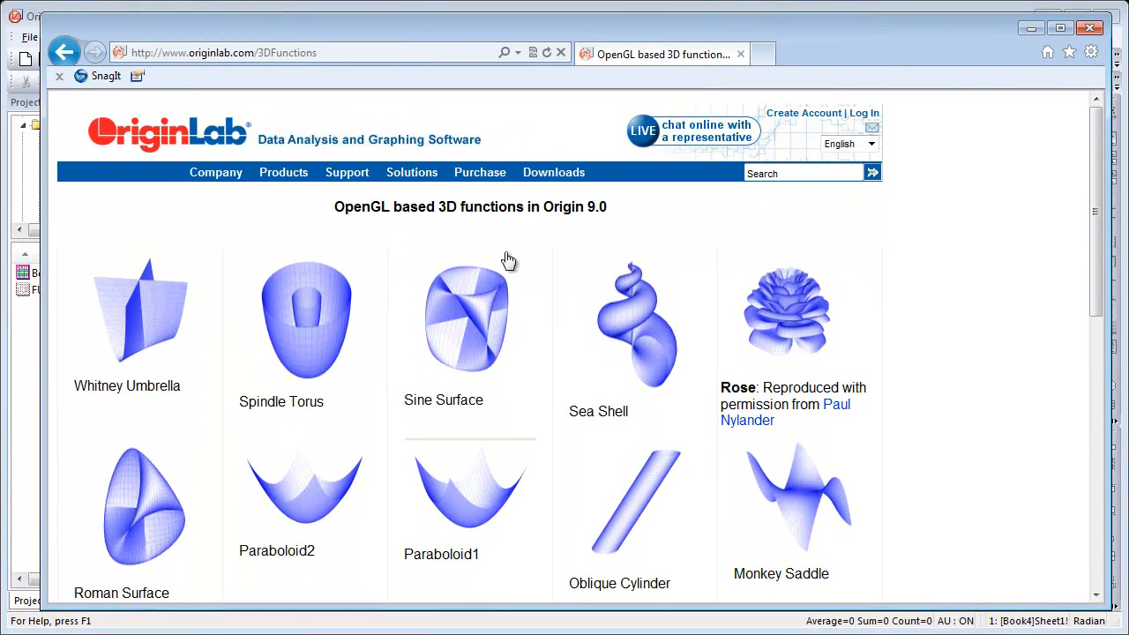
mouse_move(308, 370)
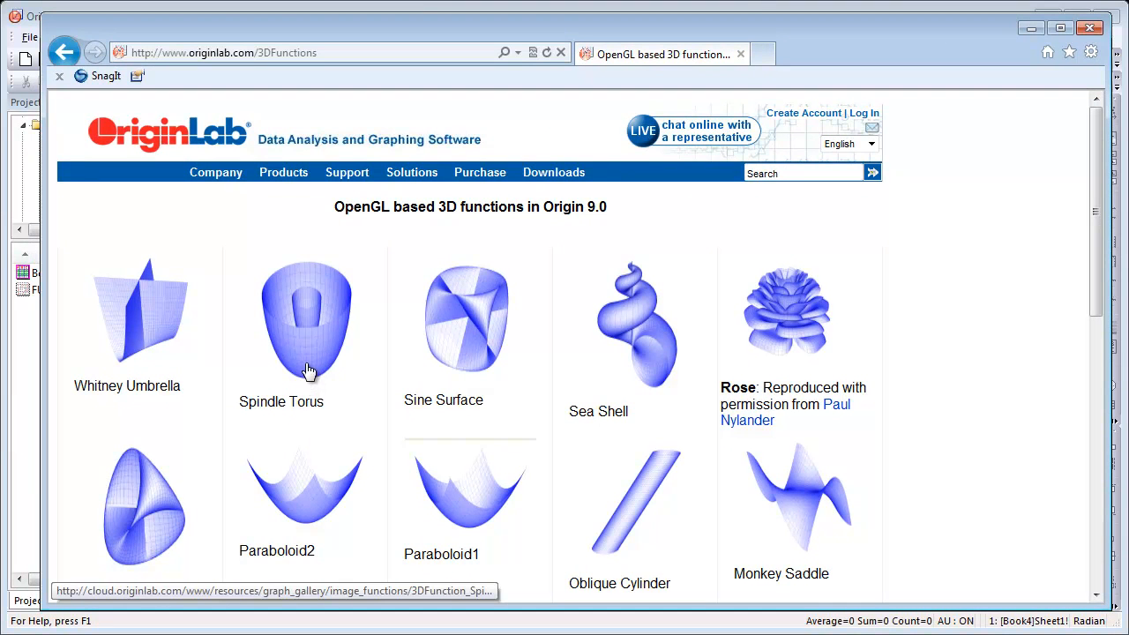
click(306, 322)
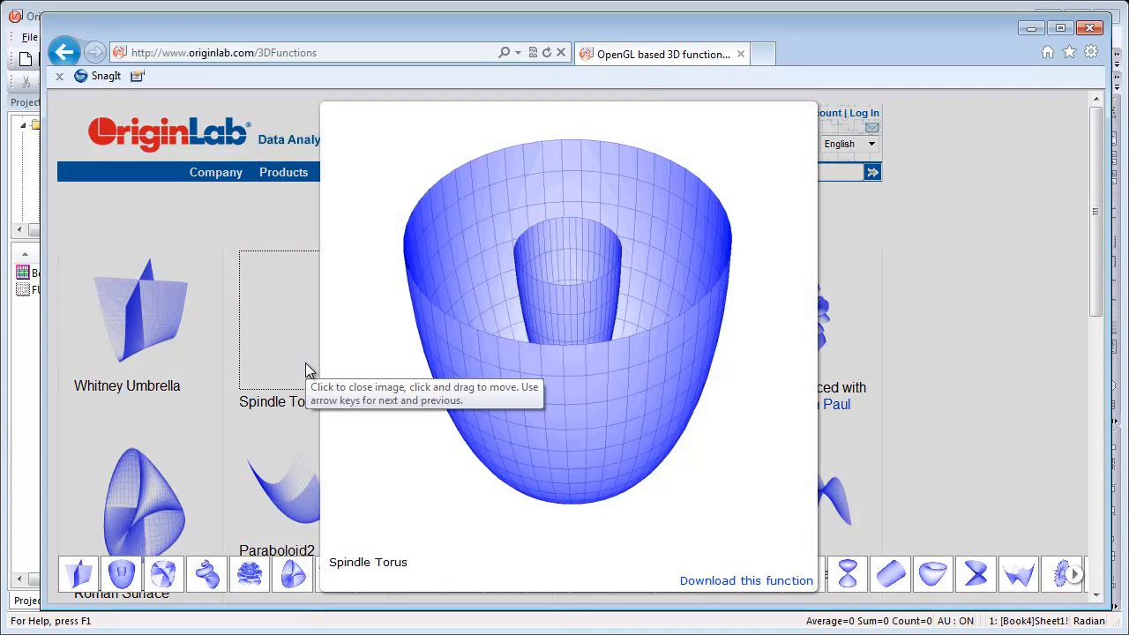
mouse_move(754, 578)
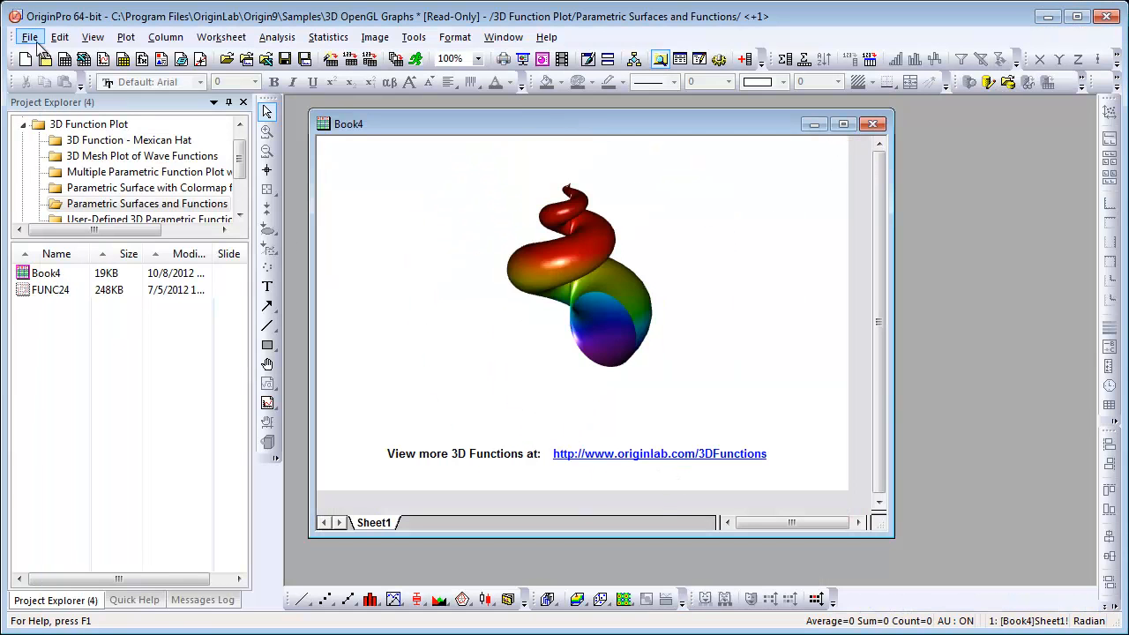
Open the 2D and Contour Graphs sample project from the File menu.
click(30, 36)
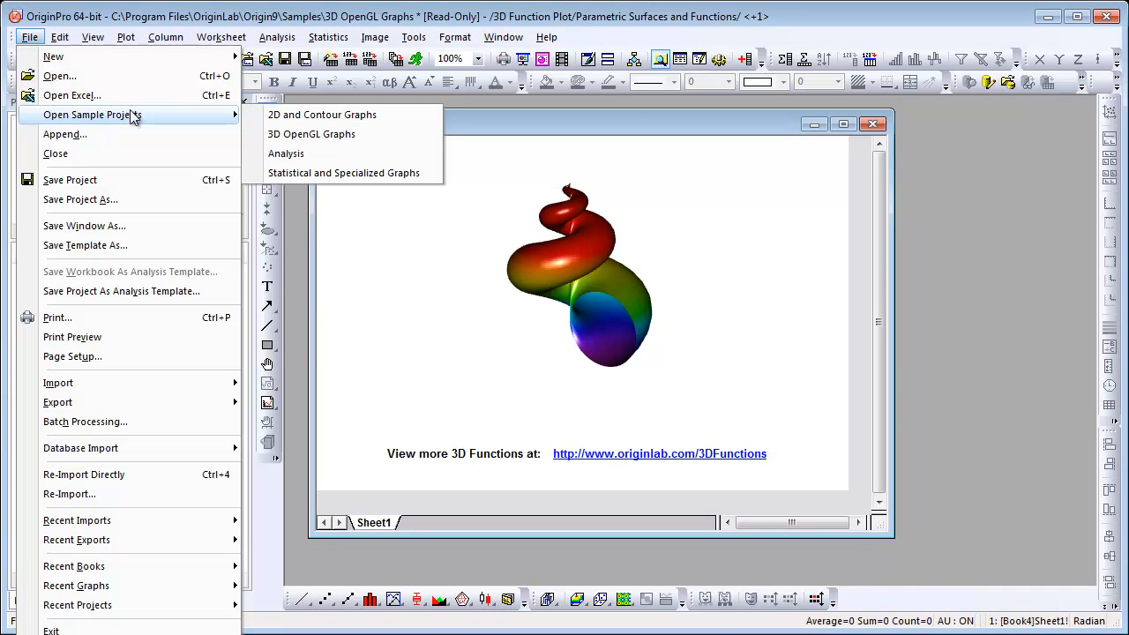
mouse_move(322, 114)
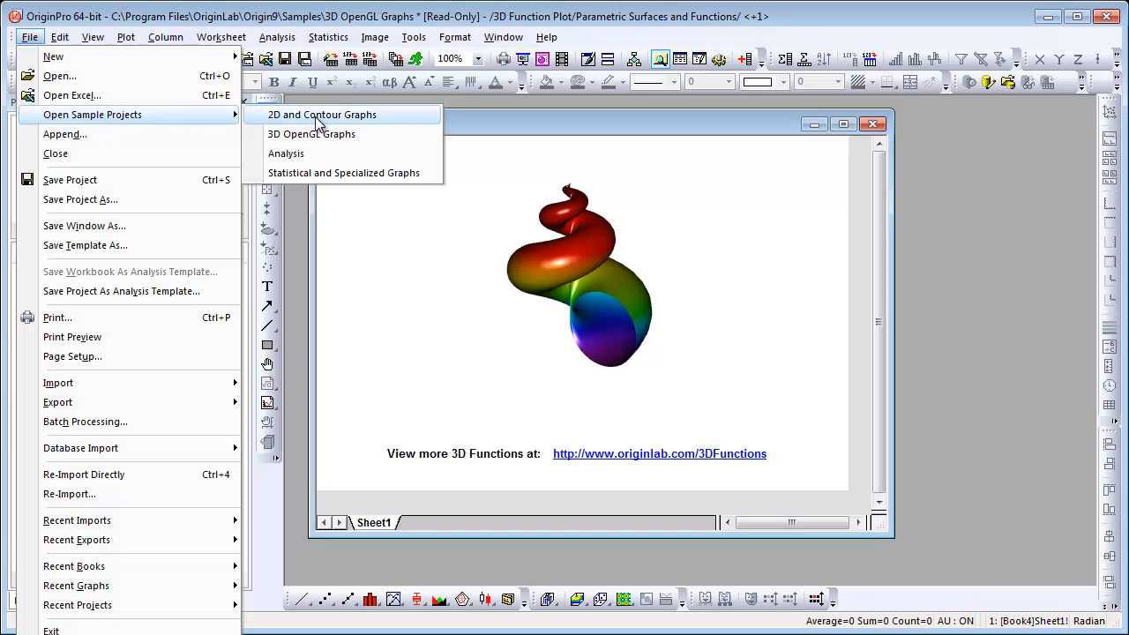
click(322, 115)
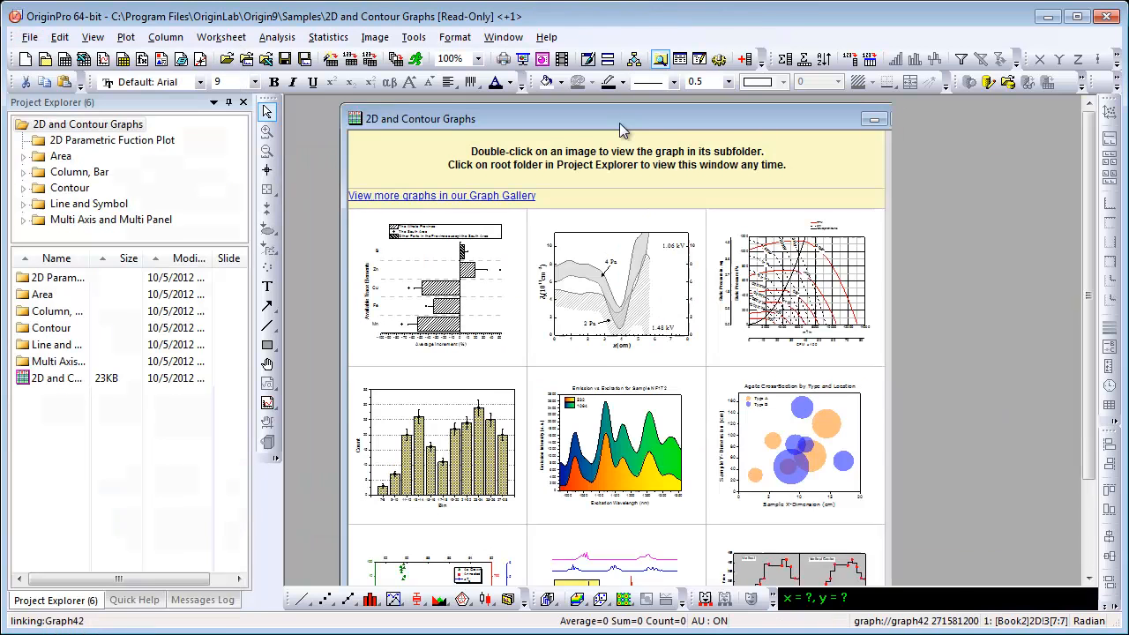
Maximize the 2D and Contour Graphs gallery and scroll through the 2D thumbnails.
click(875, 118)
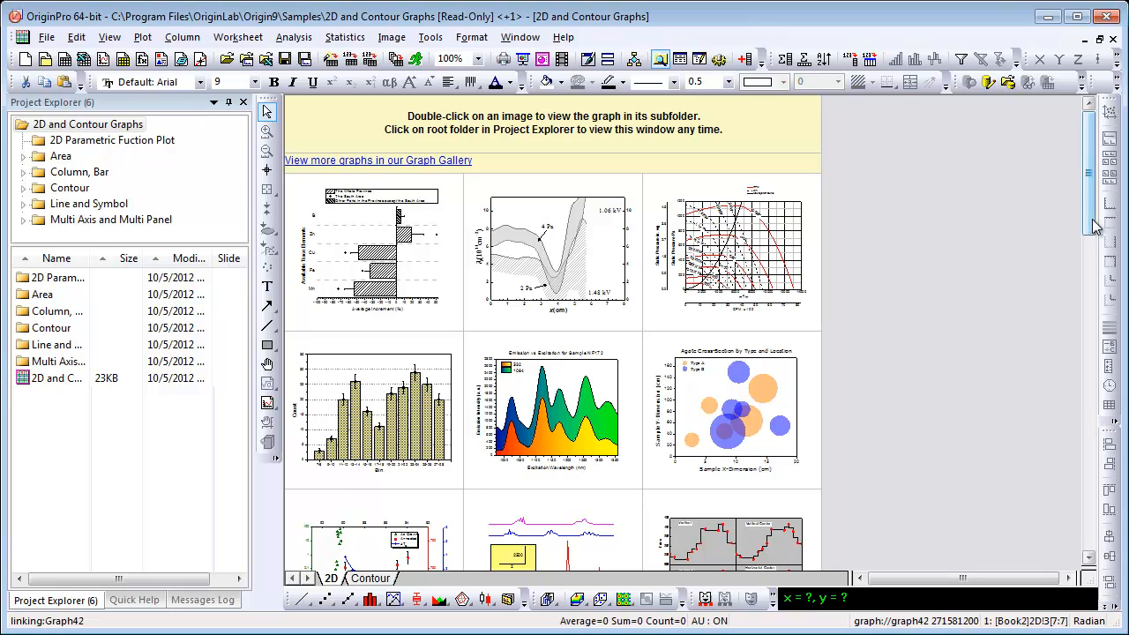
scroll(down, 3)
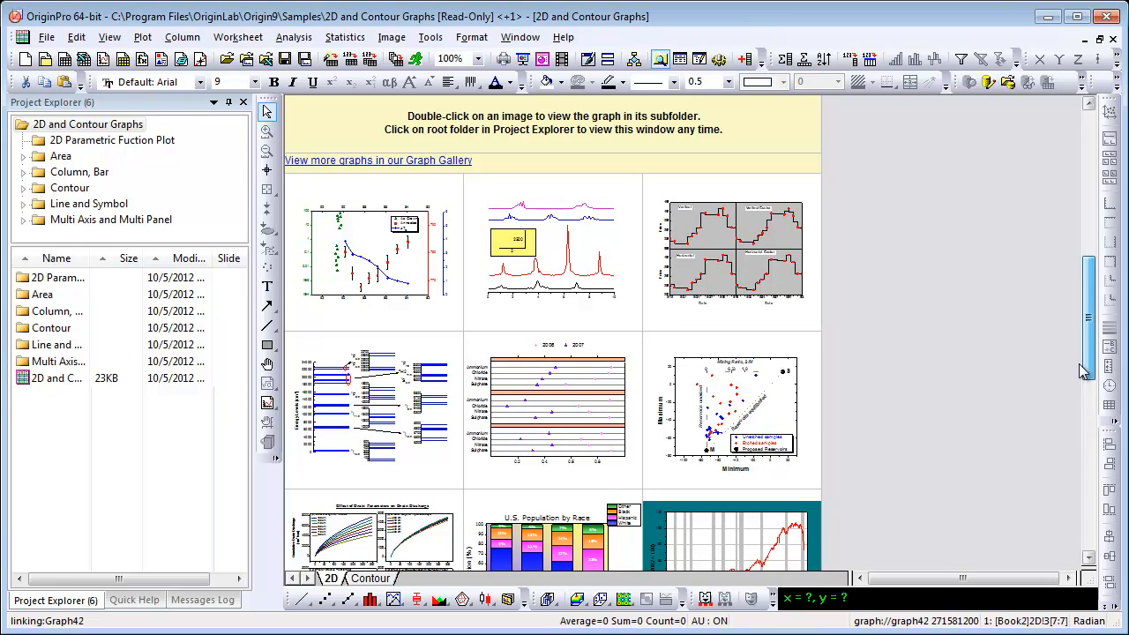
scroll(down, 3)
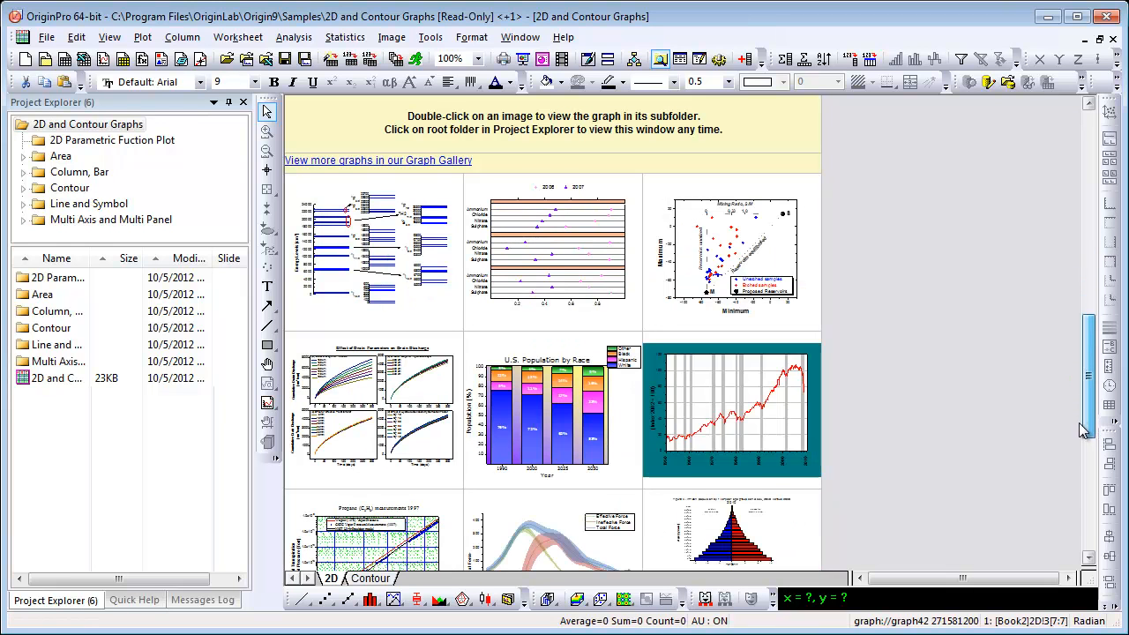
scroll(down, 3)
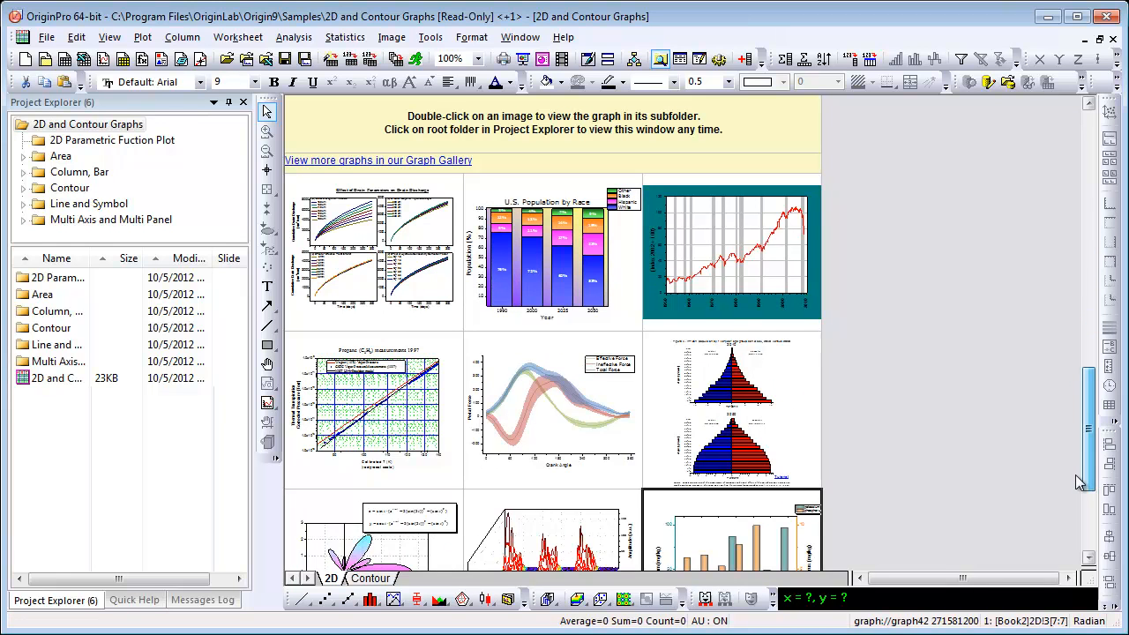
scroll(down, 3)
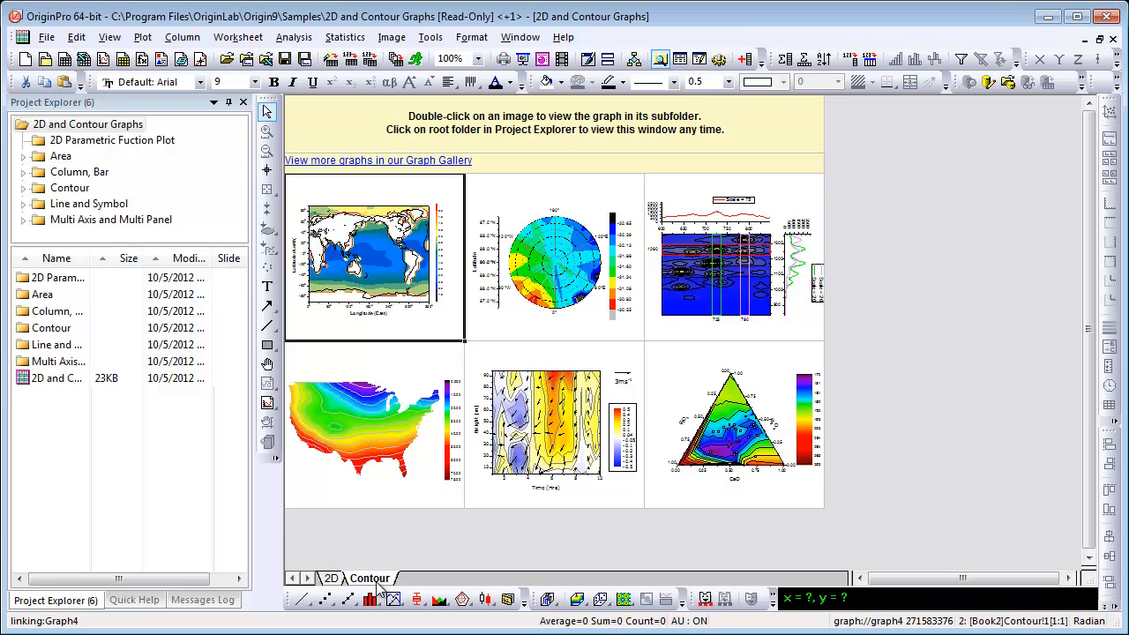
mouse_move(804, 511)
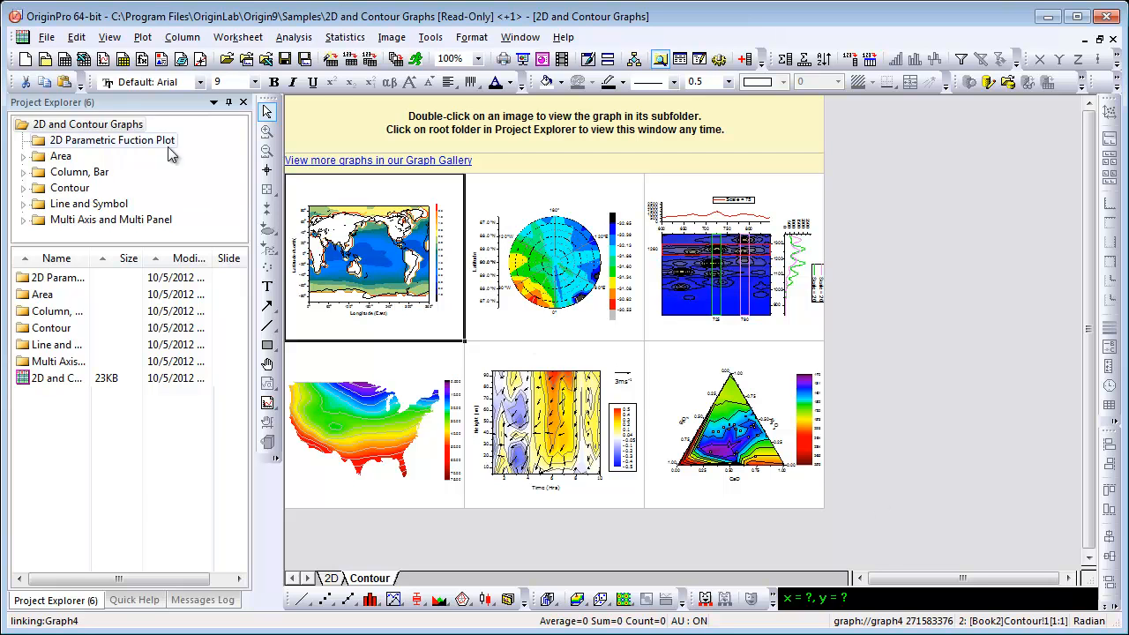
Show the Contour gallery page and bring up the list of sample projects.
click(46, 37)
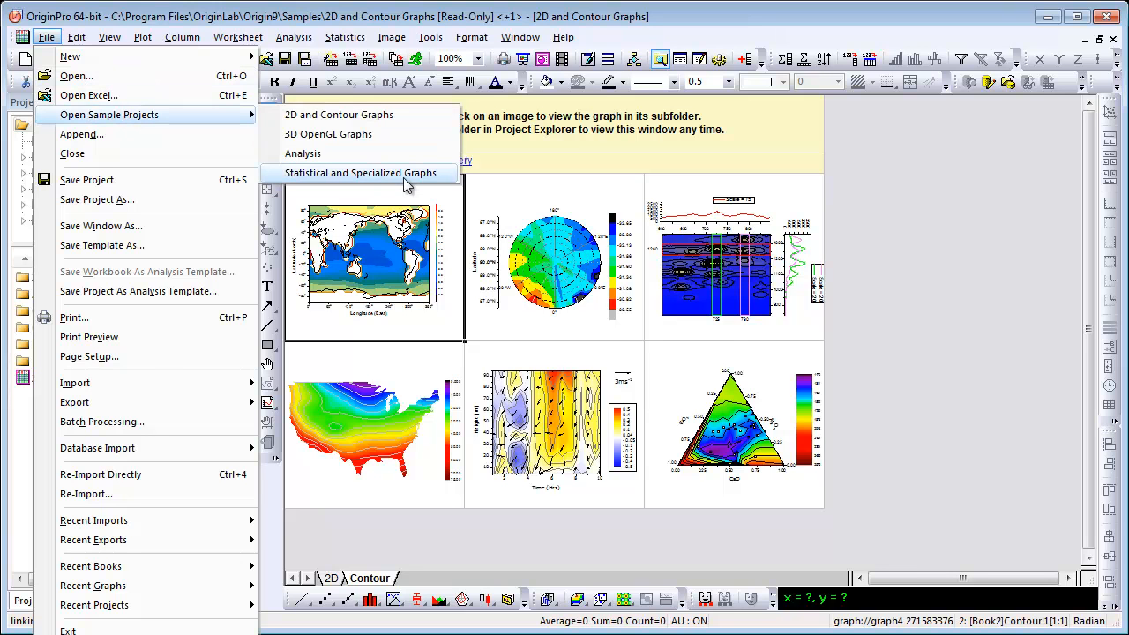
Open the Statistical and Specialized Graphs sample project.
click(361, 172)
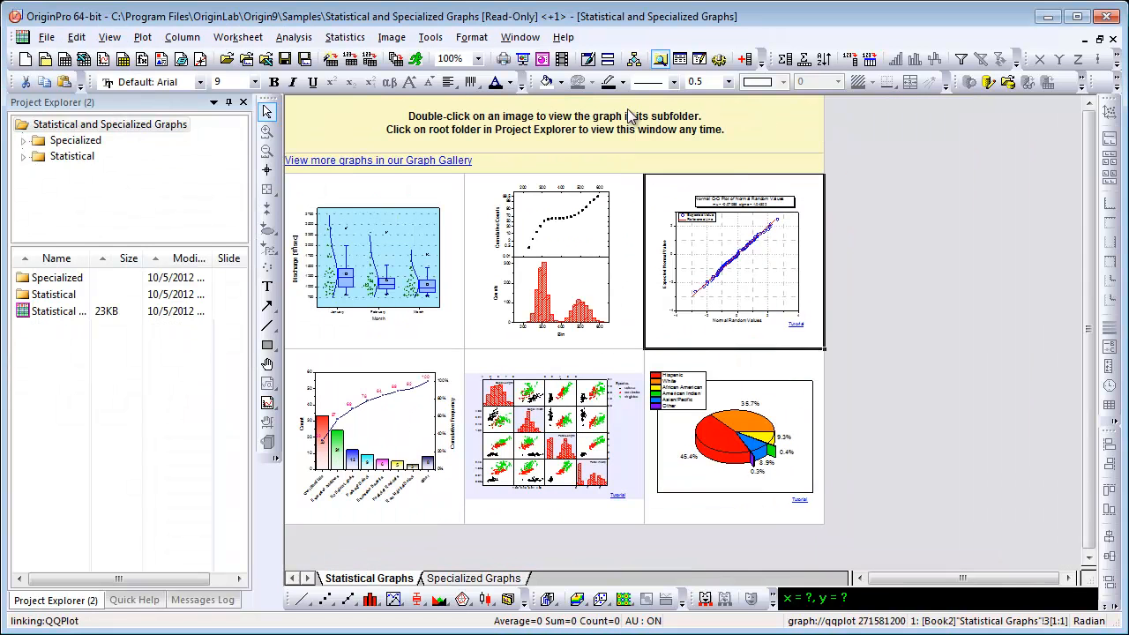
mouse_move(640, 326)
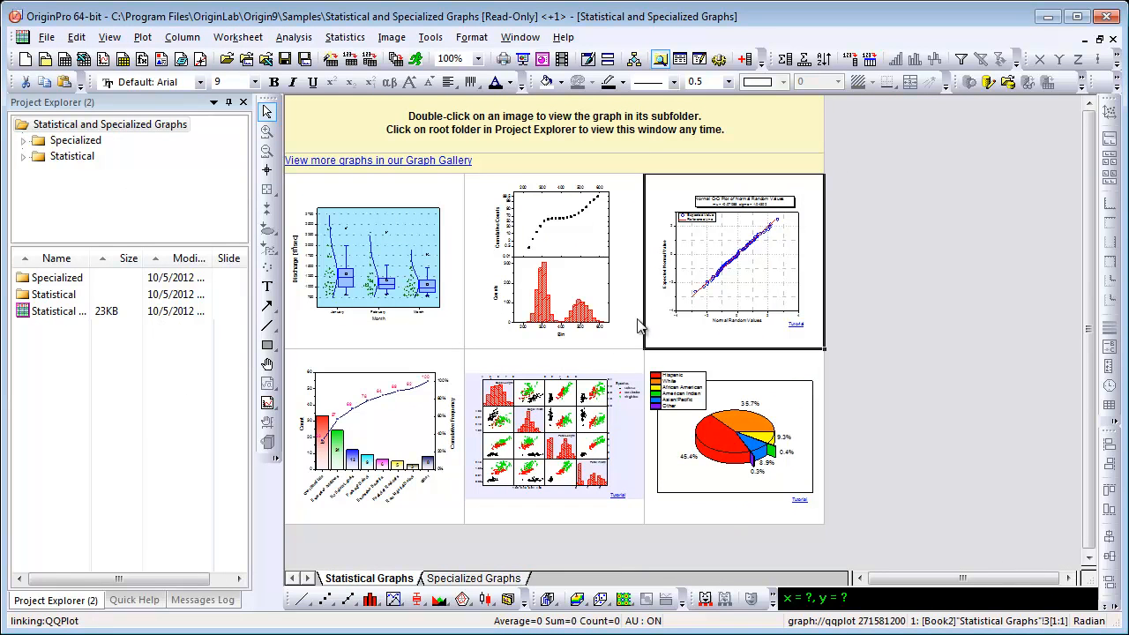
mouse_move(495, 578)
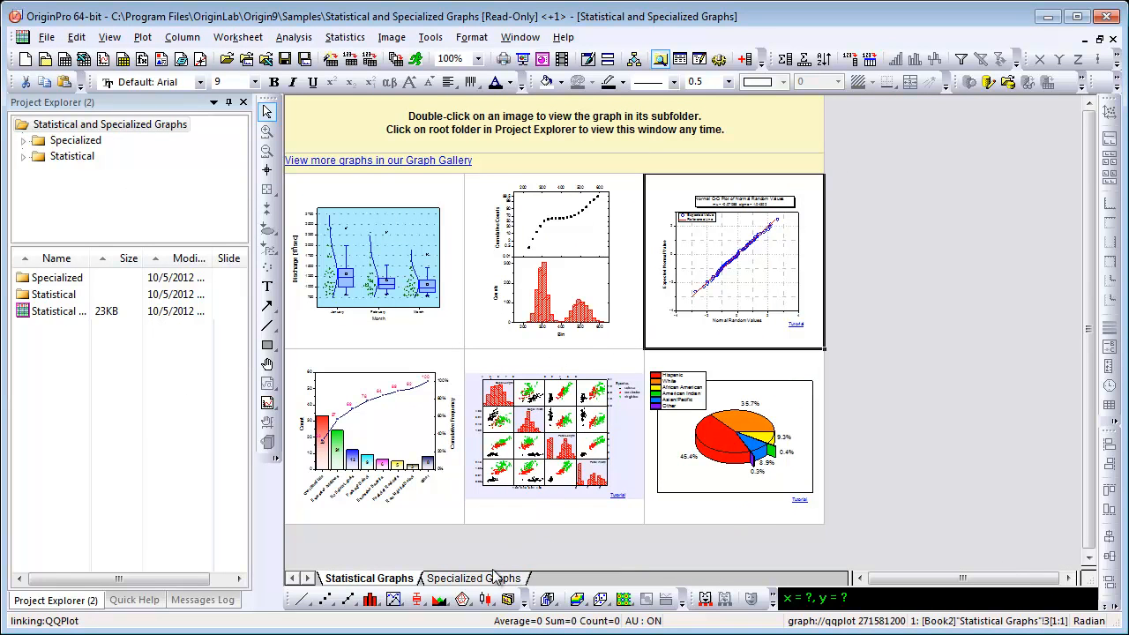
Show the Specialized Graphs page with polar, radar and wind rose thumbnails.
click(473, 577)
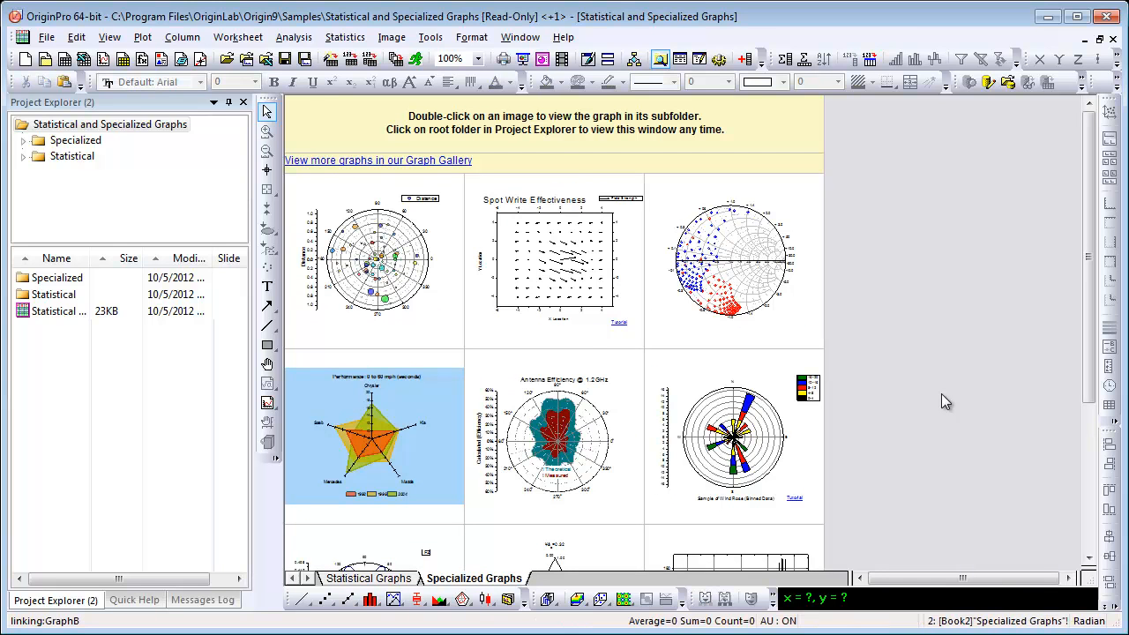
scroll(down, 3)
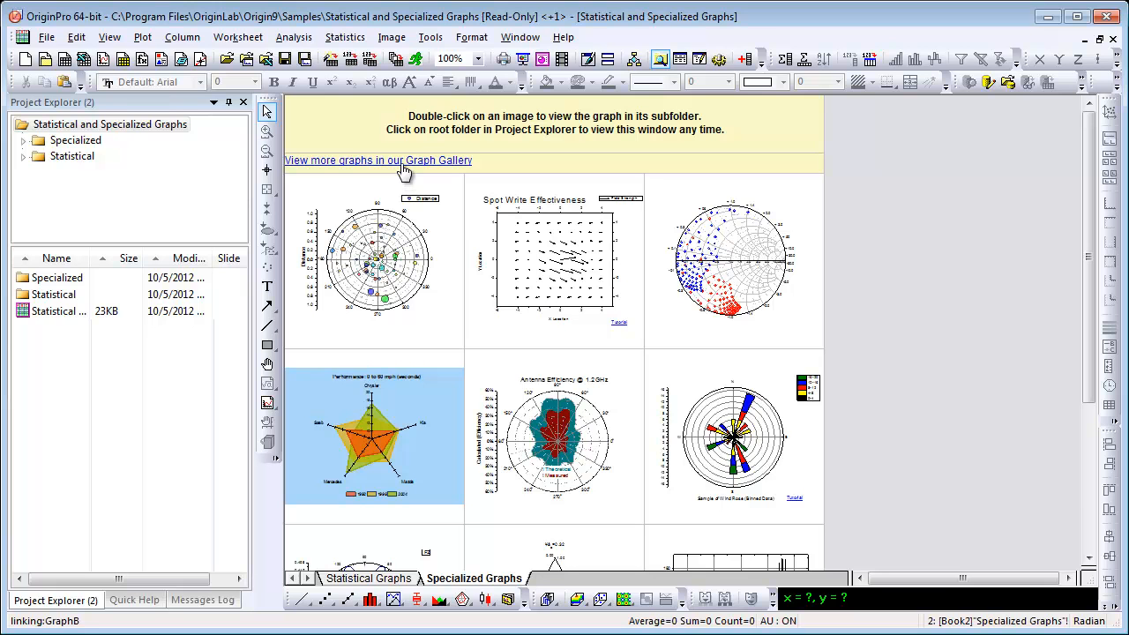
mouse_move(410, 415)
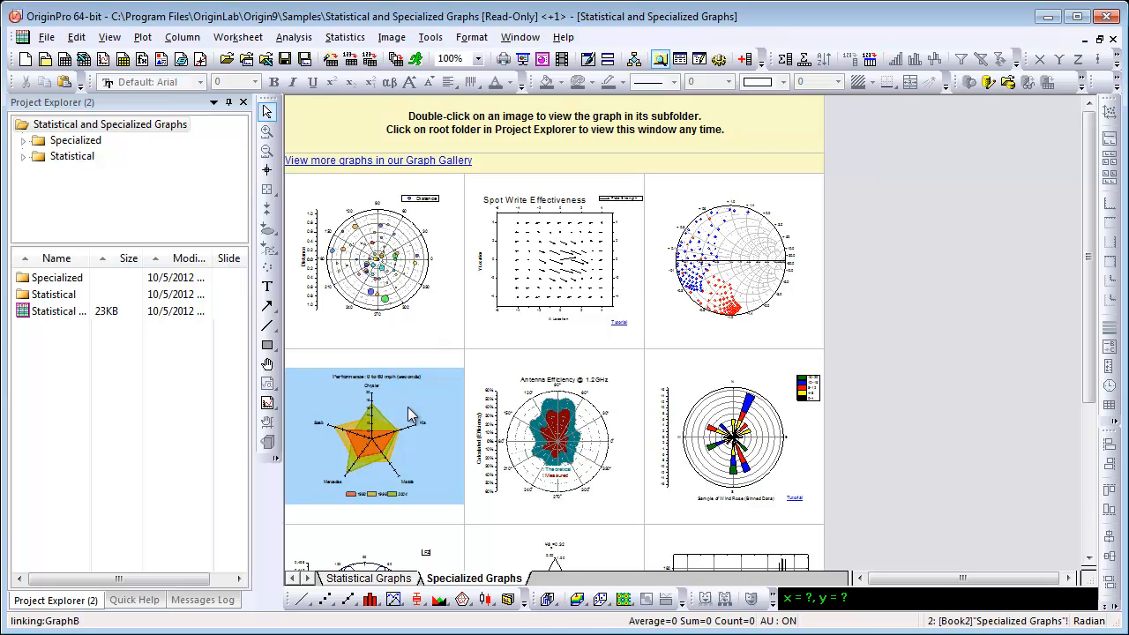
Open the Radar Chart sample folder and scroll through its notes on recreating the graph.
double_click(374, 437)
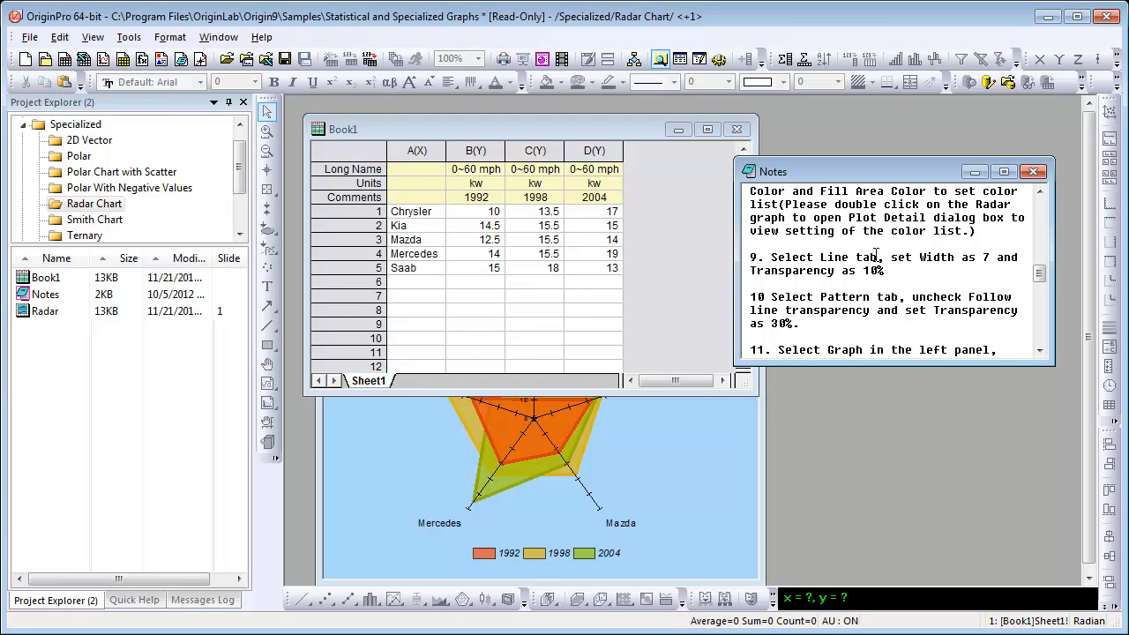
scroll(down, 3)
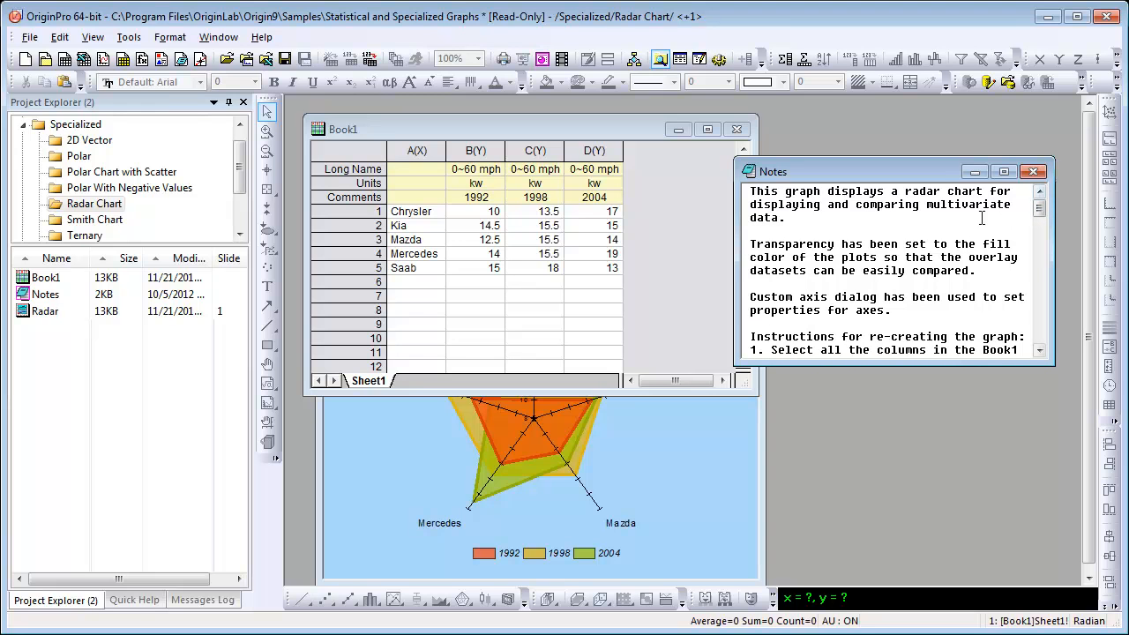
mouse_move(918, 221)
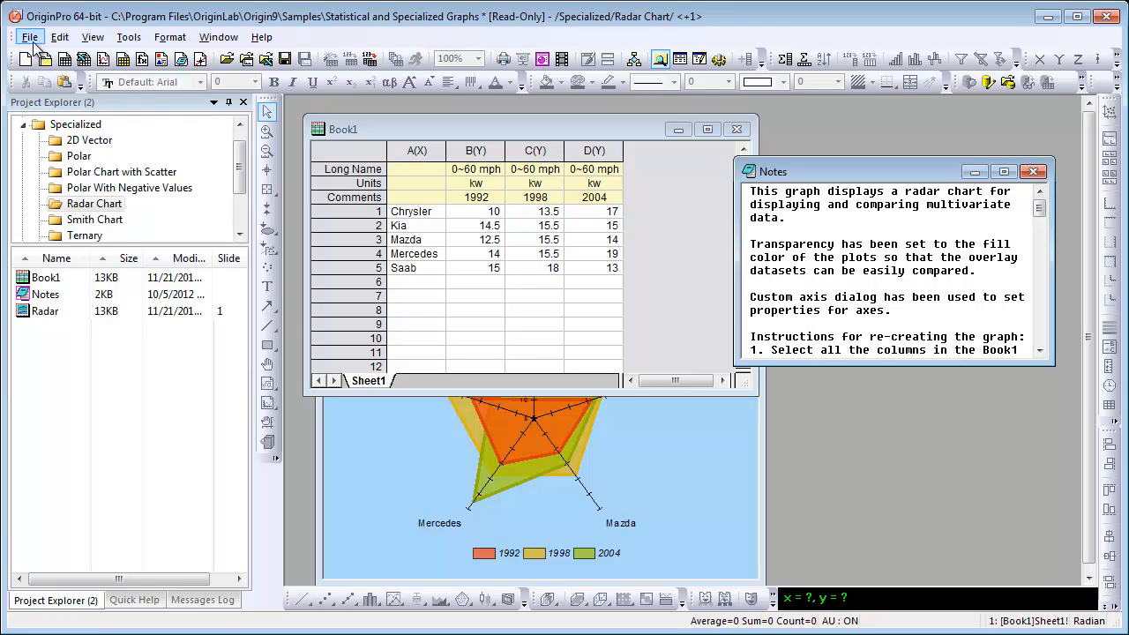
Open the Analysis sample project from File > Open Sample Projects.
click(29, 36)
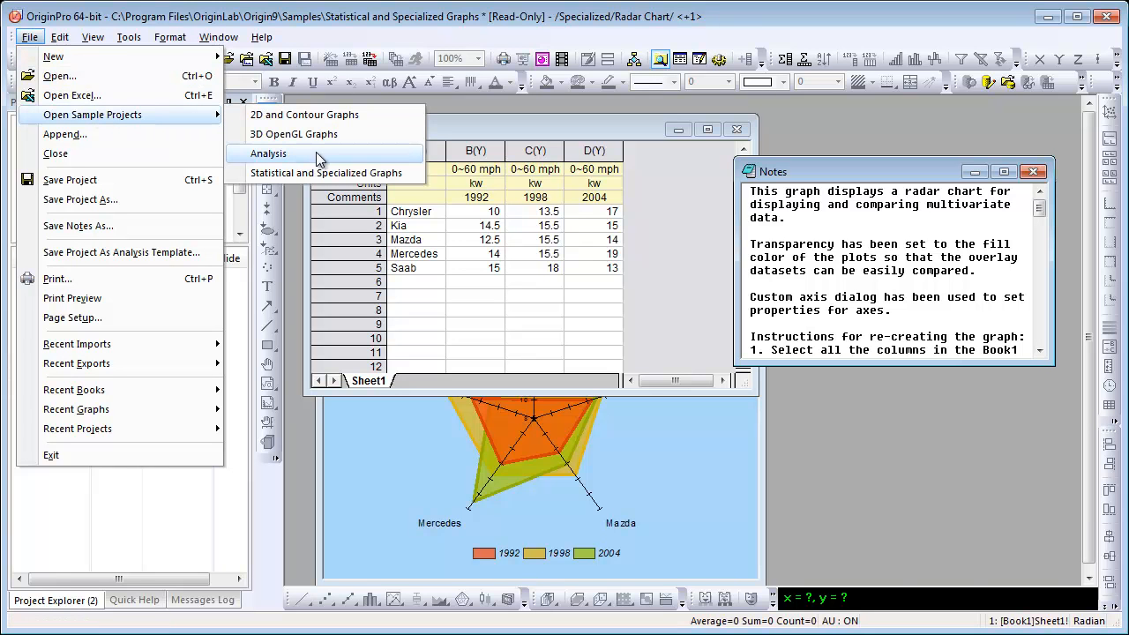
click(267, 153)
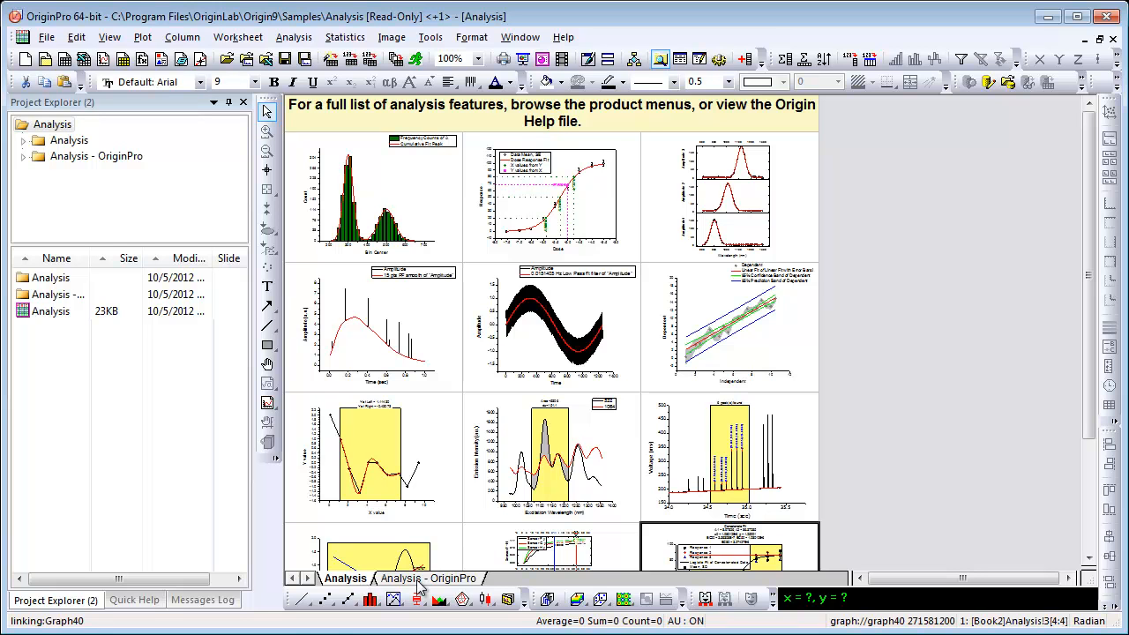
Switch to the Analysis - OriginPro sheet of the gallery.
click(430, 578)
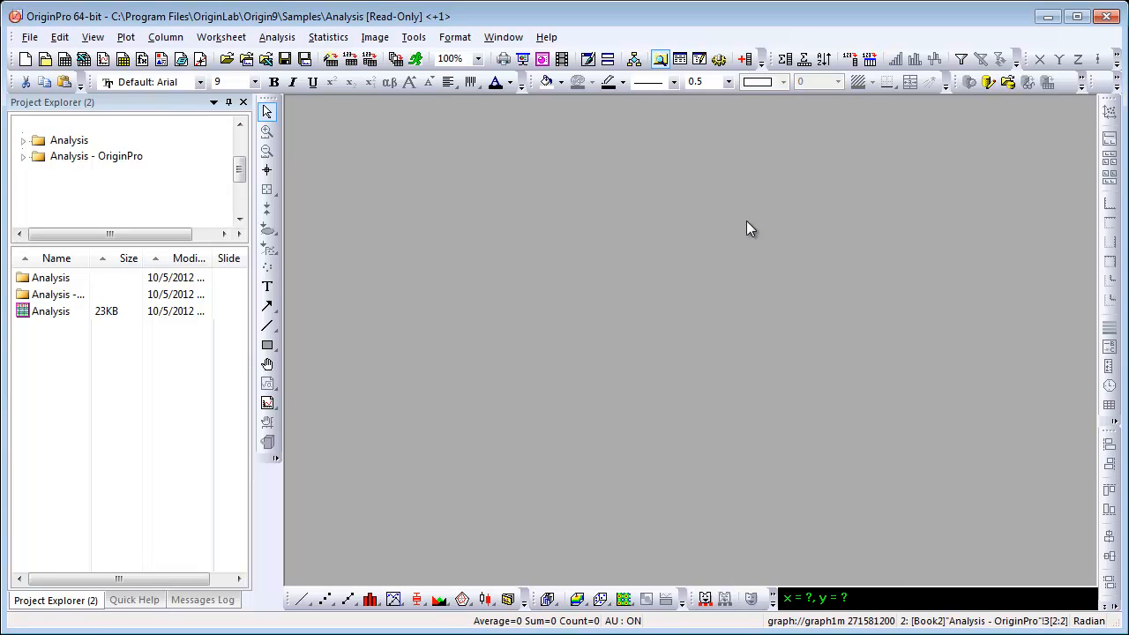
Open the Peak Fitting example and reopen its Peak Analyzer via the lock's Change Parameters.
double_click(149, 203)
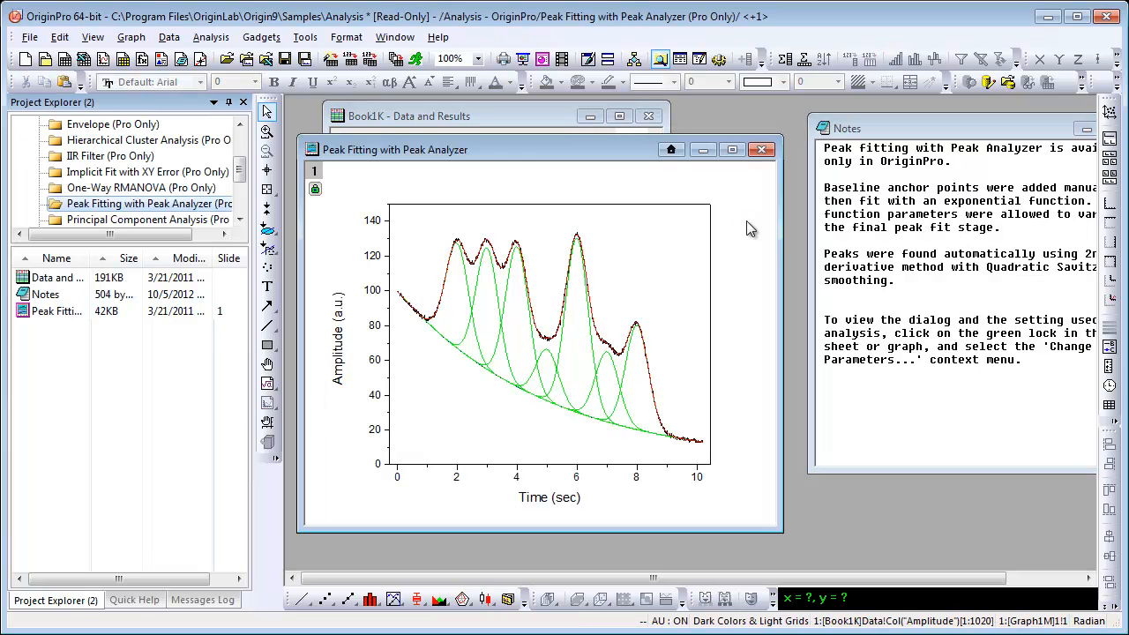
mouse_move(452, 236)
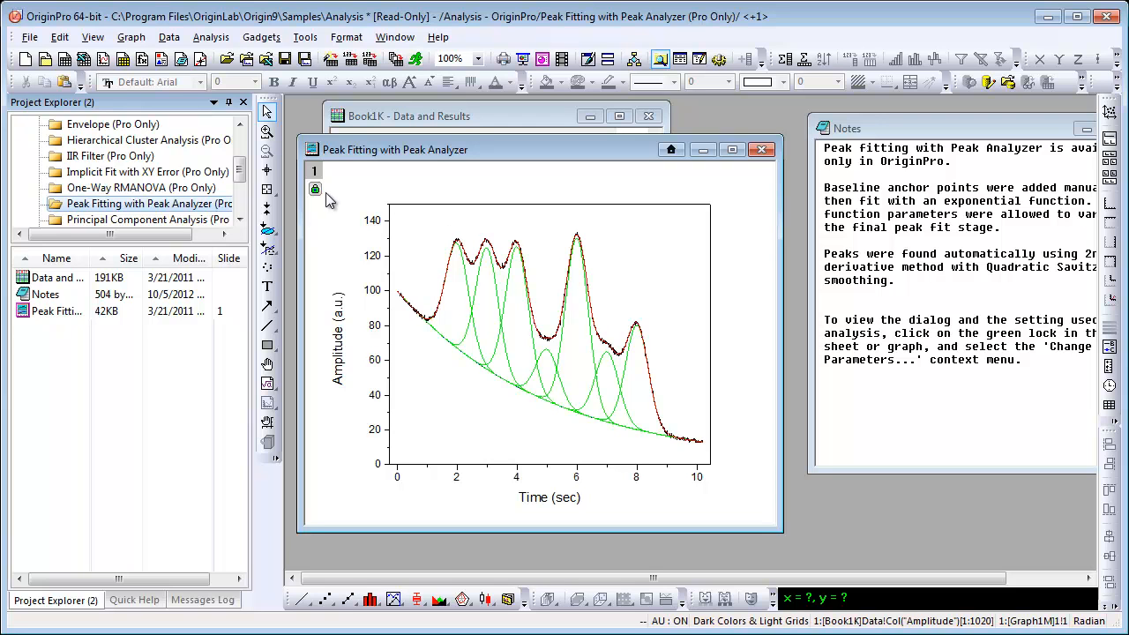
mouse_move(315, 189)
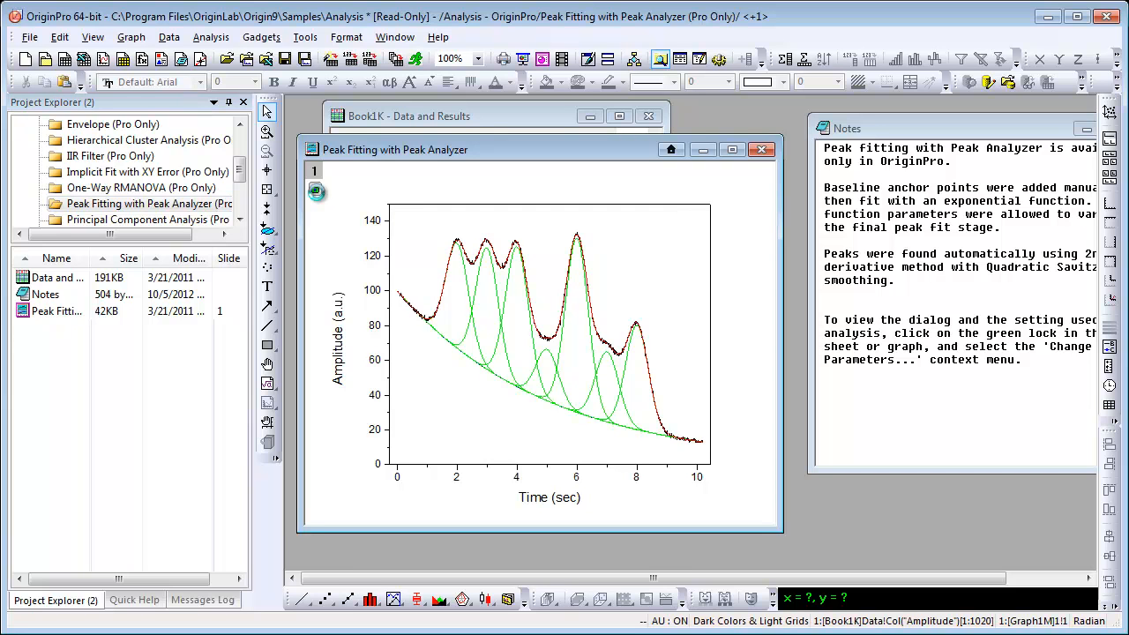
click(315, 192)
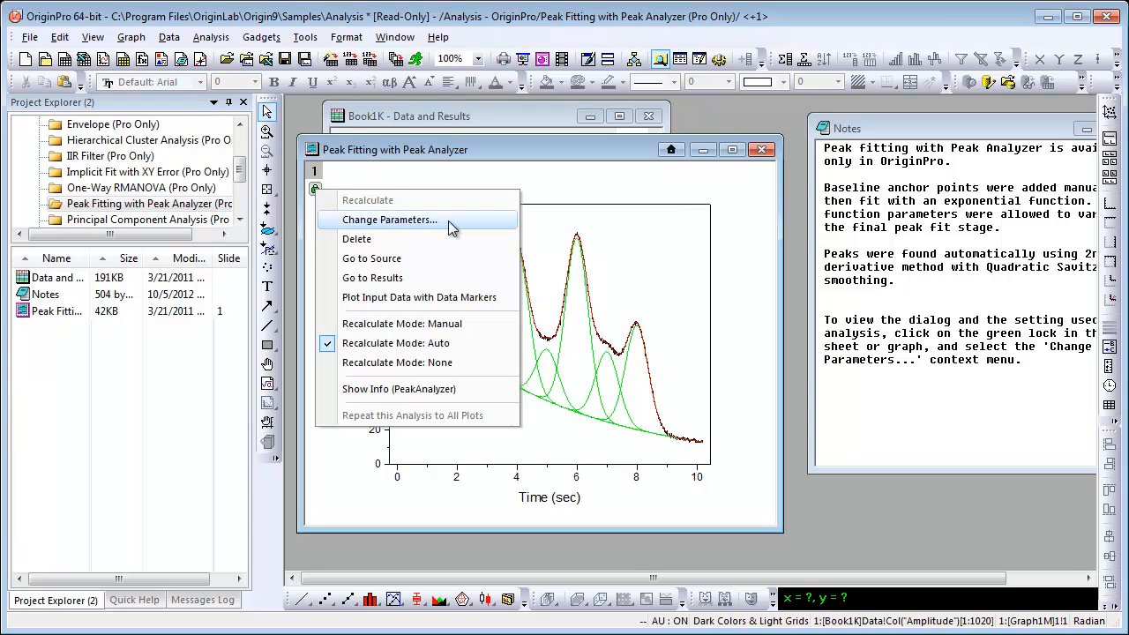
click(389, 220)
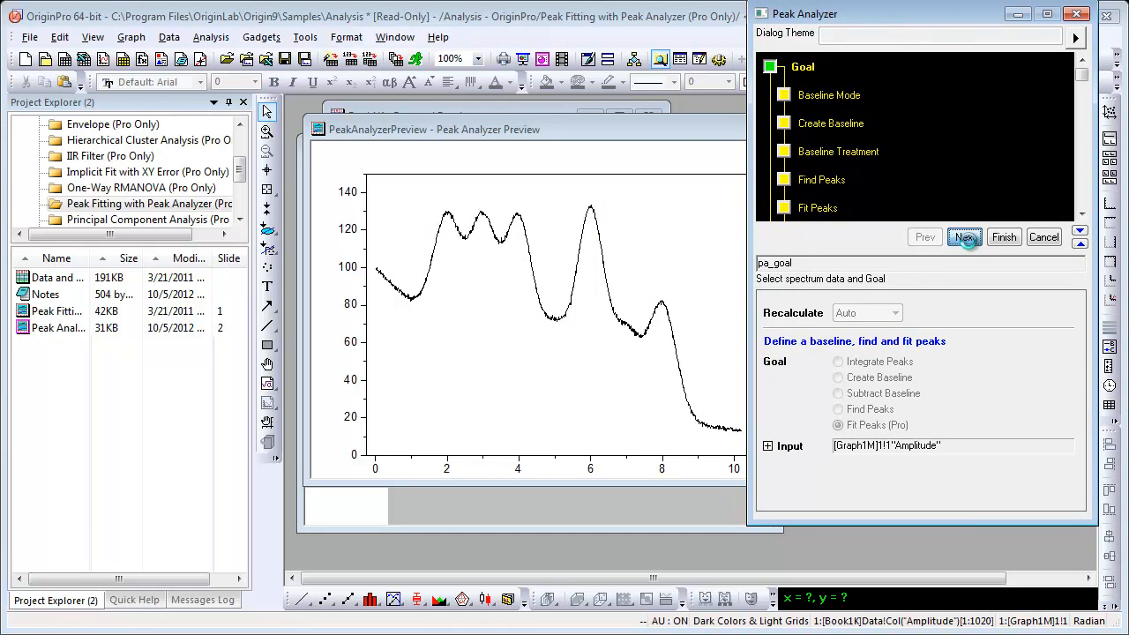
Step the Peak Analyzer from Goal through Baseline Mode to the Create Baseline page.
click(964, 237)
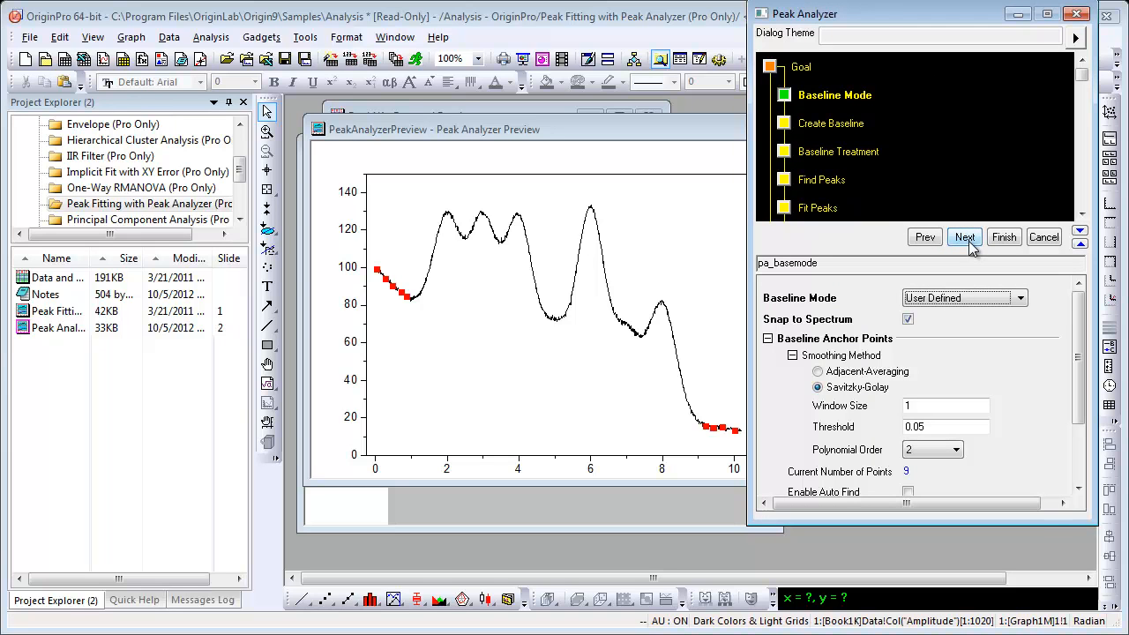
click(964, 237)
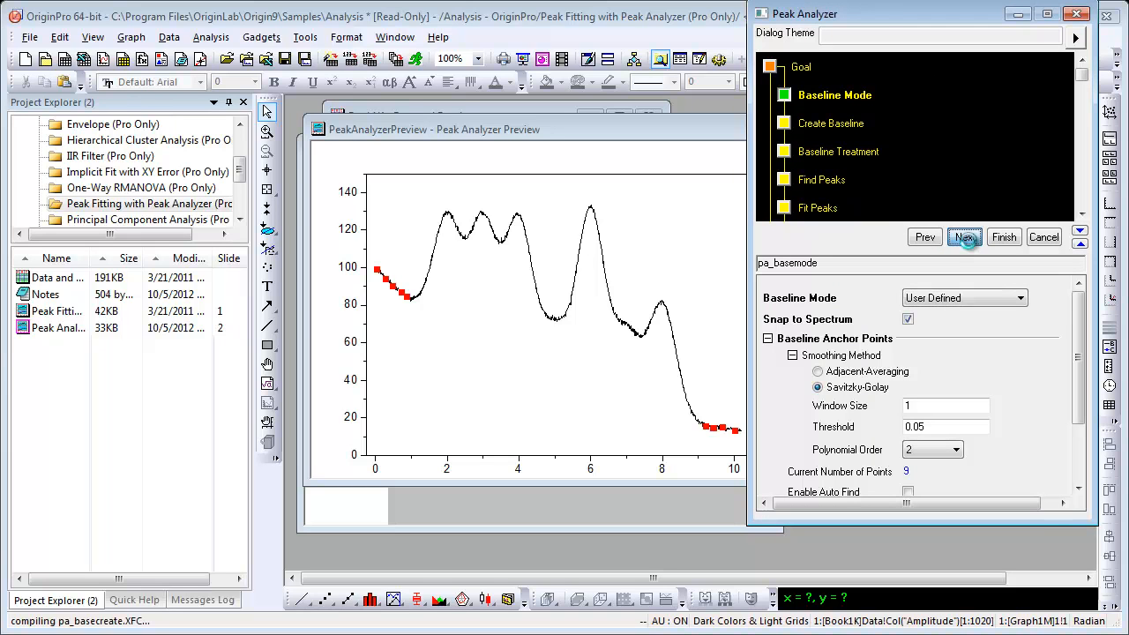
click(965, 236)
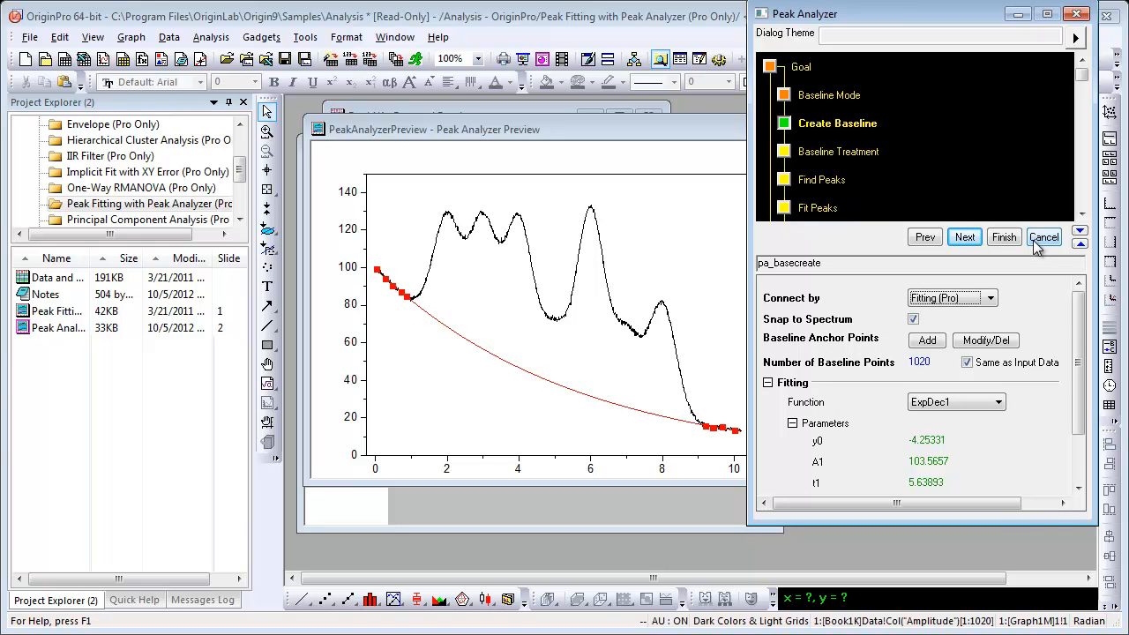